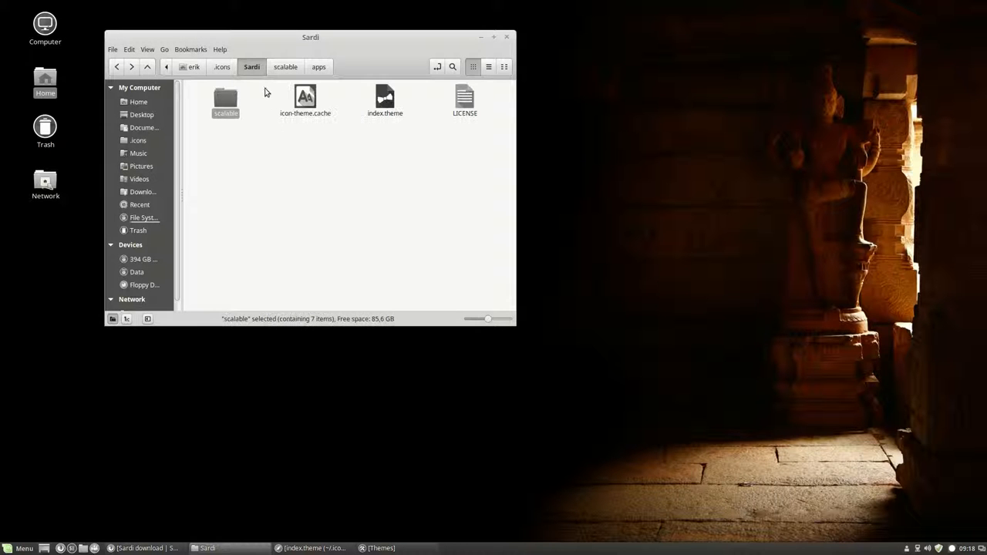
- Go up to the .icons folder listing the Sardi themes and launch System Settings
{"action": "left_click", "coordinate": [222, 66]}
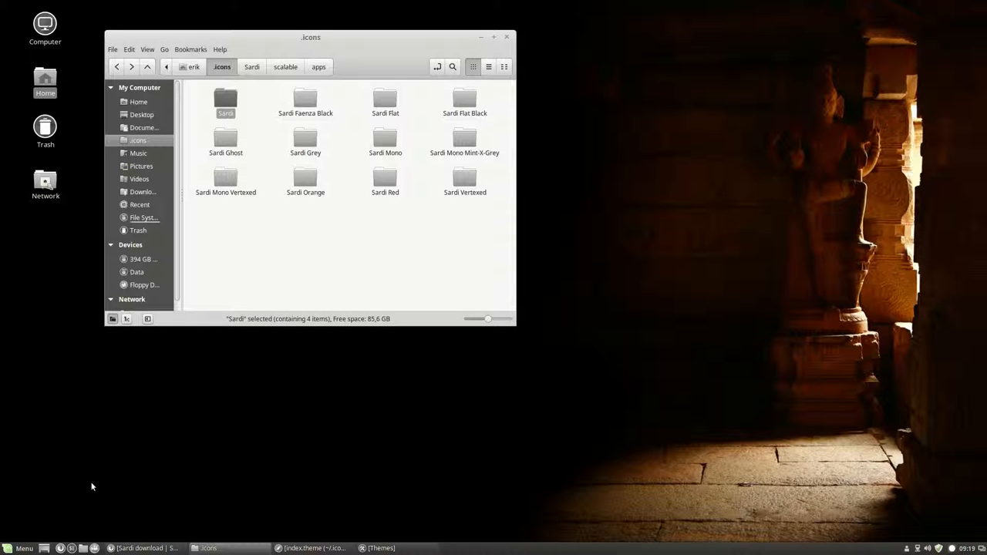
{"action": "left_click", "coordinate": [23, 548]}
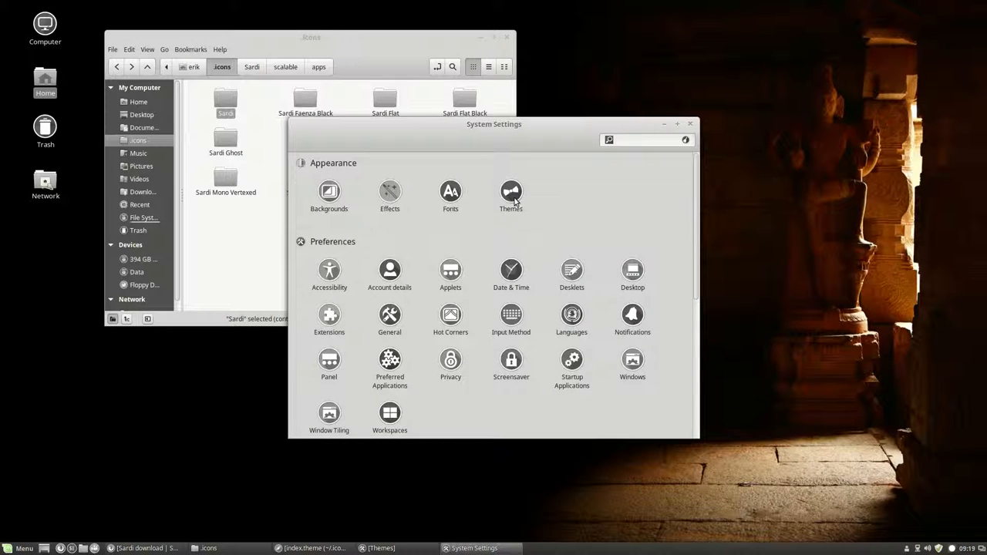
- Open Themes showing the Sardi Mono Mint-X-Grey icon theme, then browse Nemo's File and Help menus
{"action": "left_click", "coordinate": [510, 197]}
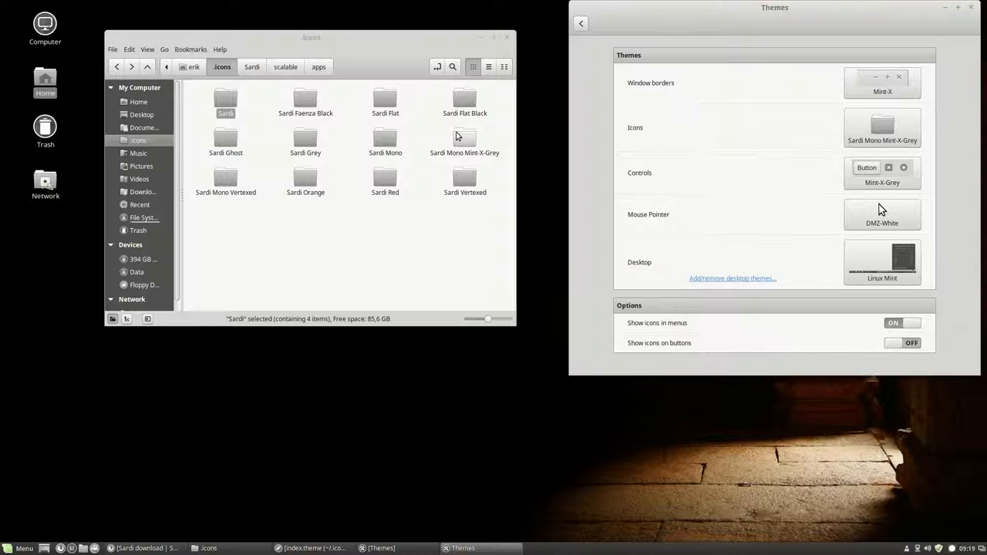
{"action": "left_click", "coordinate": [112, 49]}
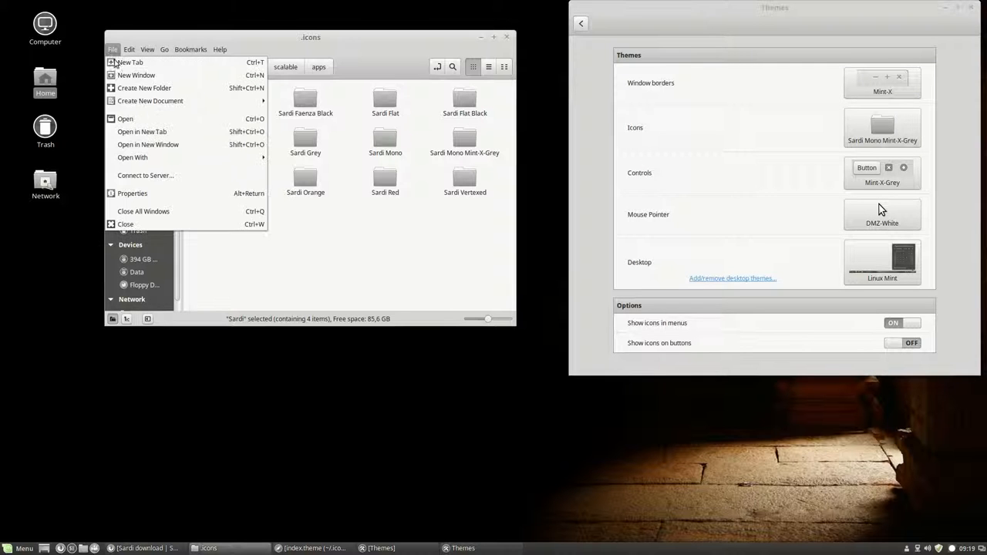
{"action": "mouse_move", "coordinate": [141, 131]}
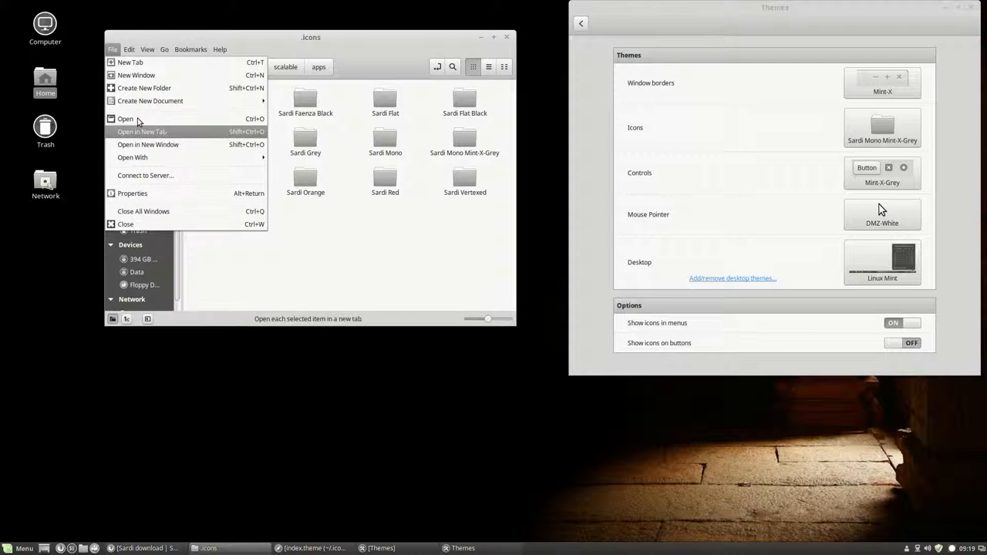
{"action": "left_click", "coordinate": [219, 50]}
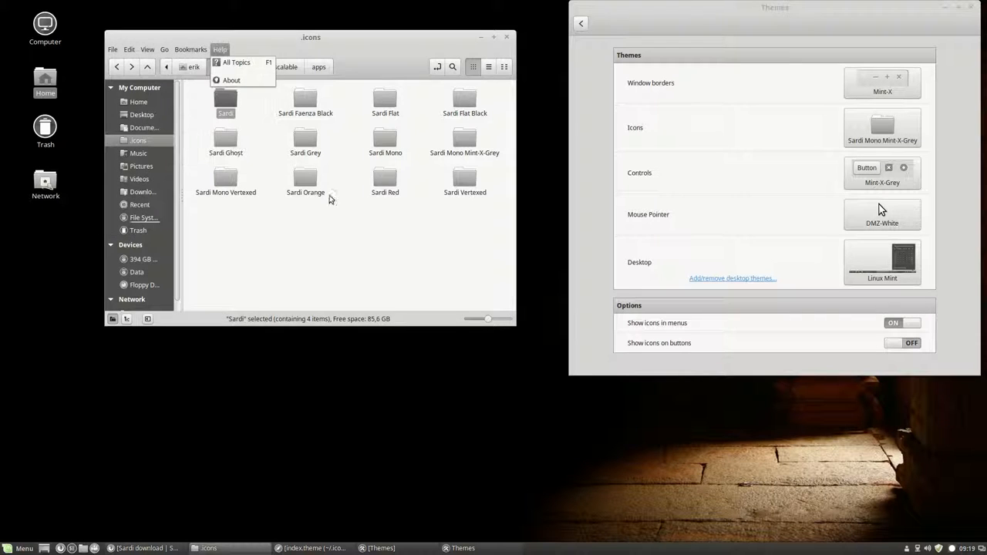
- Browse Sardi Mono Mint-X-Grey's scalable/places/48 icons, return to the theme folder, and inspect its inherited themes
{"action": "double_click", "coordinate": [464, 139]}
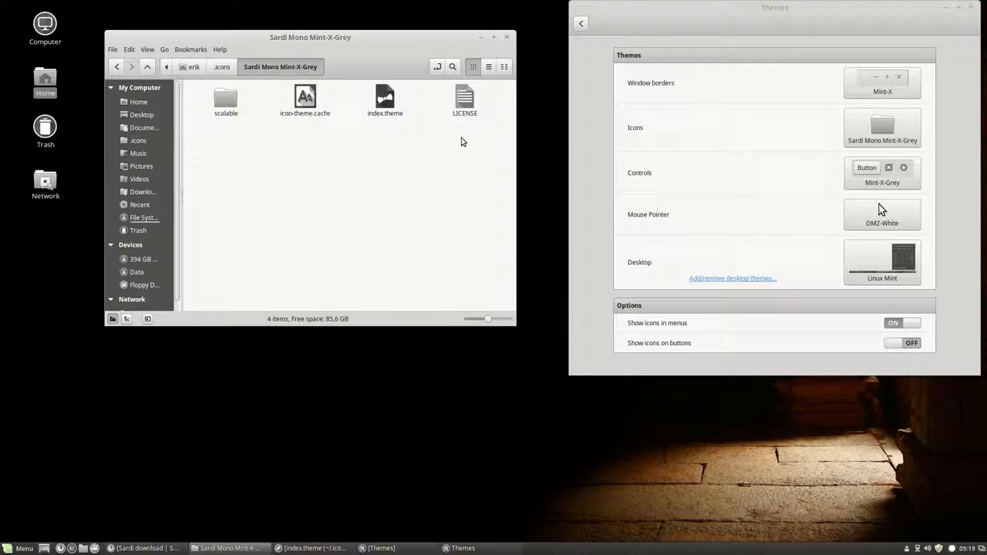
{"action": "double_click", "coordinate": [226, 101]}
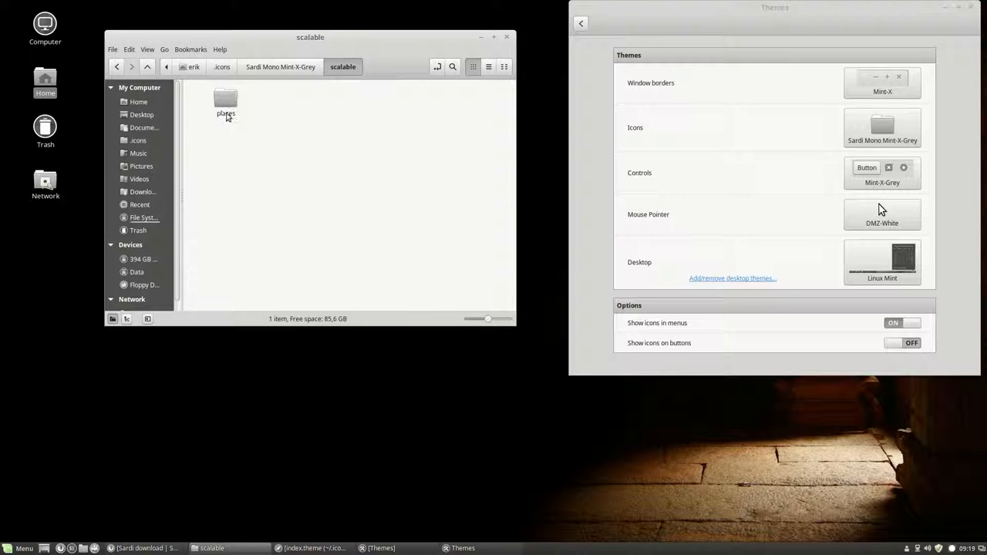
{"action": "double_click", "coordinate": [225, 100]}
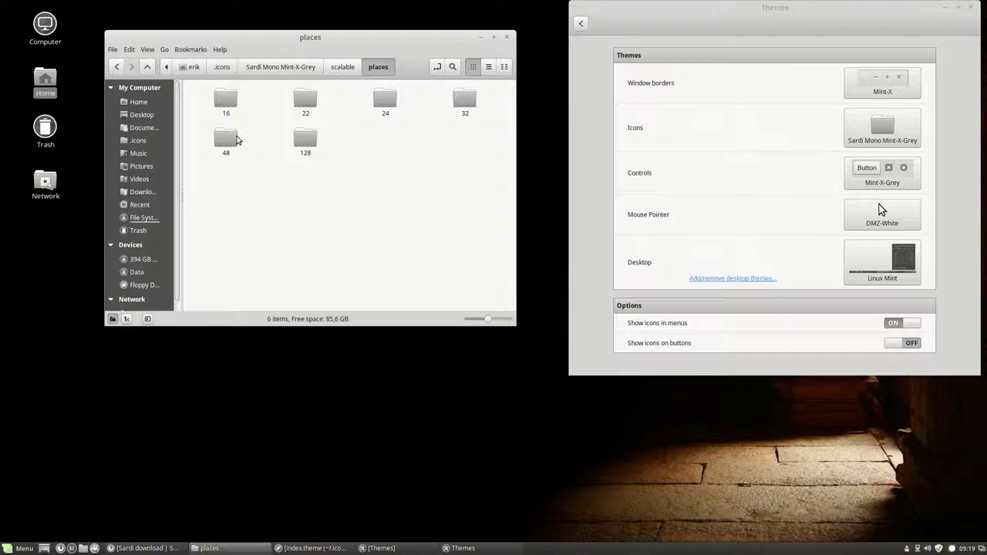
{"action": "double_click", "coordinate": [226, 139]}
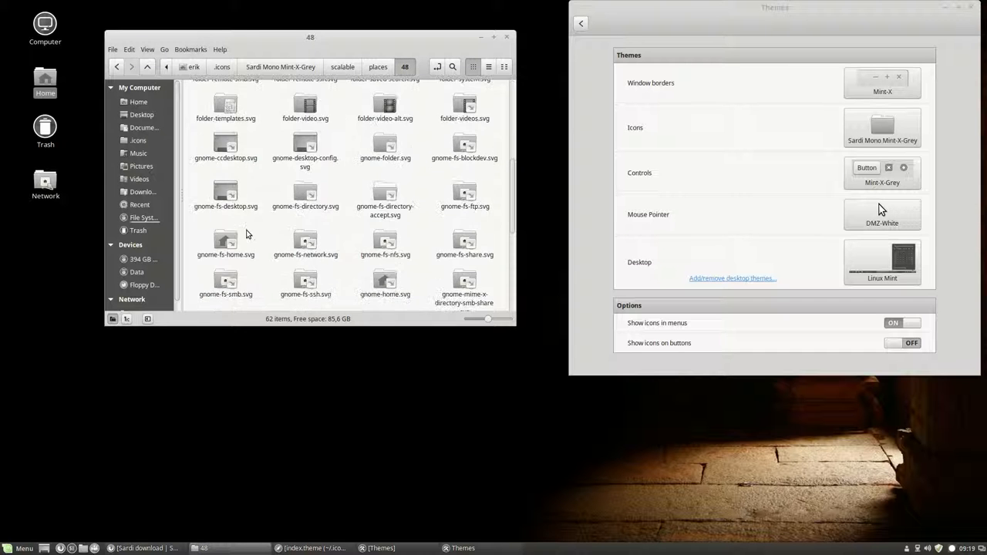
{"action": "left_click", "coordinate": [377, 67]}
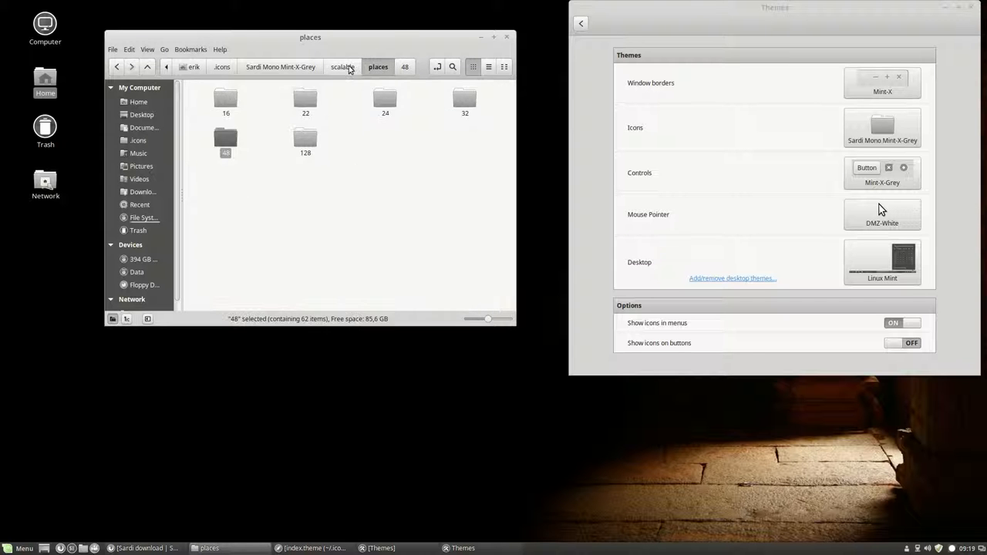
{"action": "left_click", "coordinate": [279, 67]}
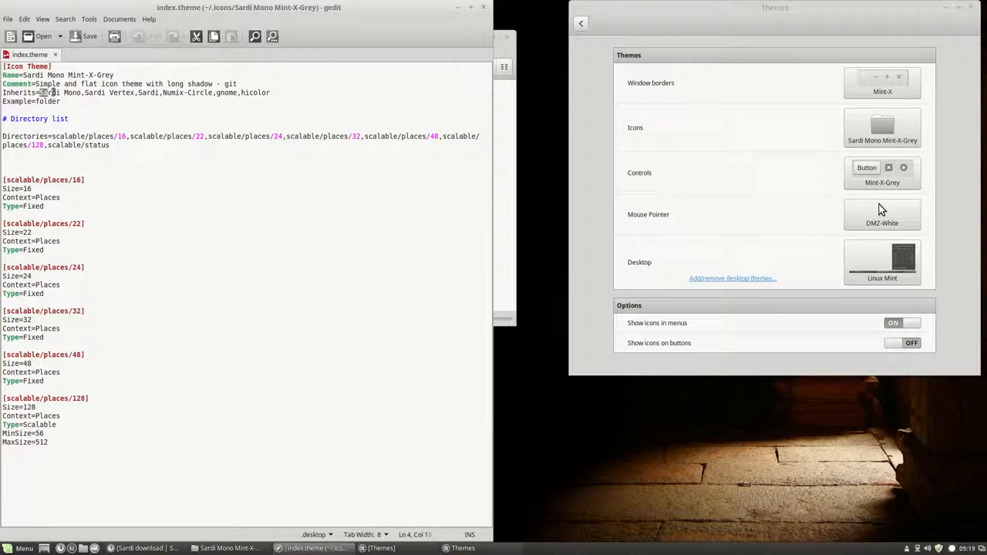
{"action": "double_click", "coordinate": [57, 92]}
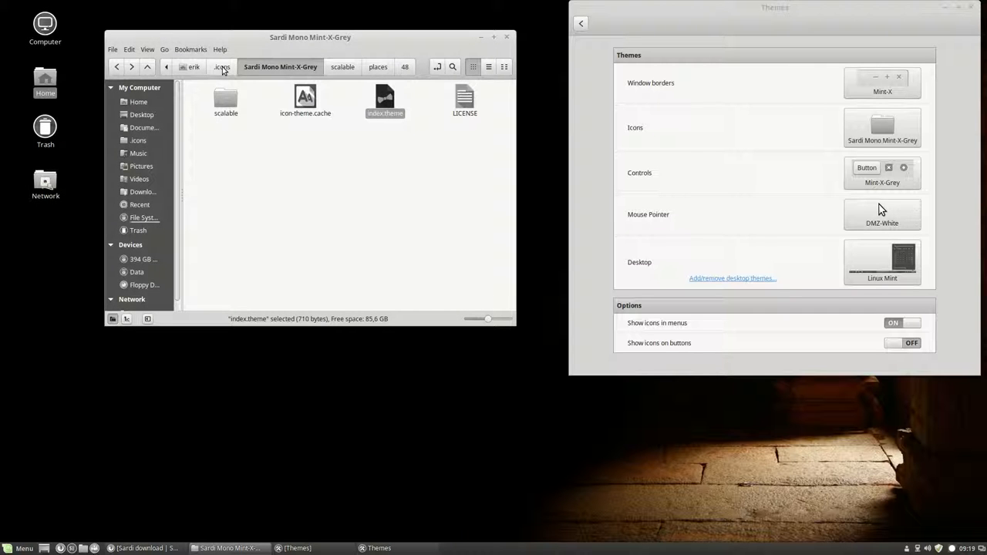
- Open Sardi Mono's scalable actions folder and scroll through its 887 icons
{"action": "left_click", "coordinate": [222, 66]}
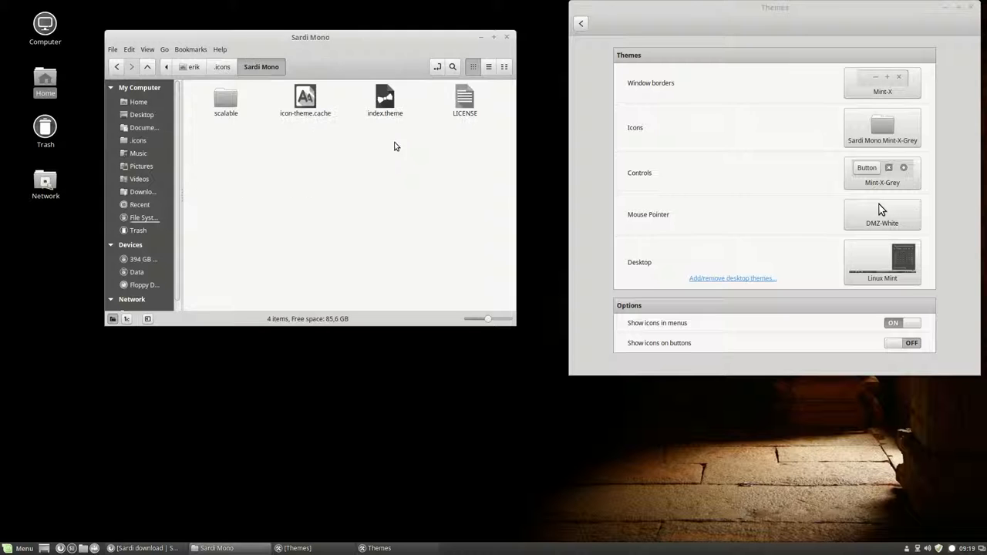
{"action": "double_click", "coordinate": [225, 100]}
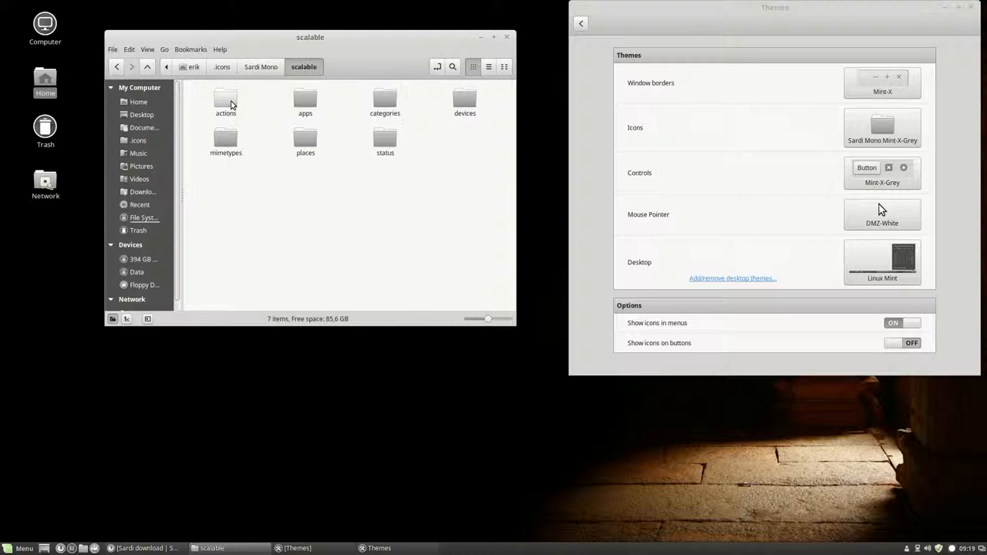
{"action": "left_click", "coordinate": [225, 103]}
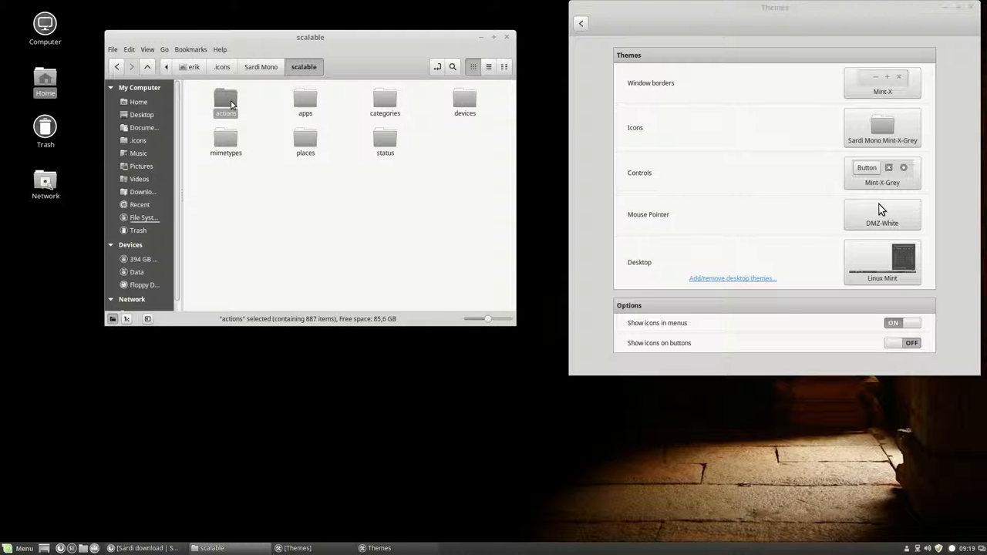
{"action": "double_click", "coordinate": [225, 101]}
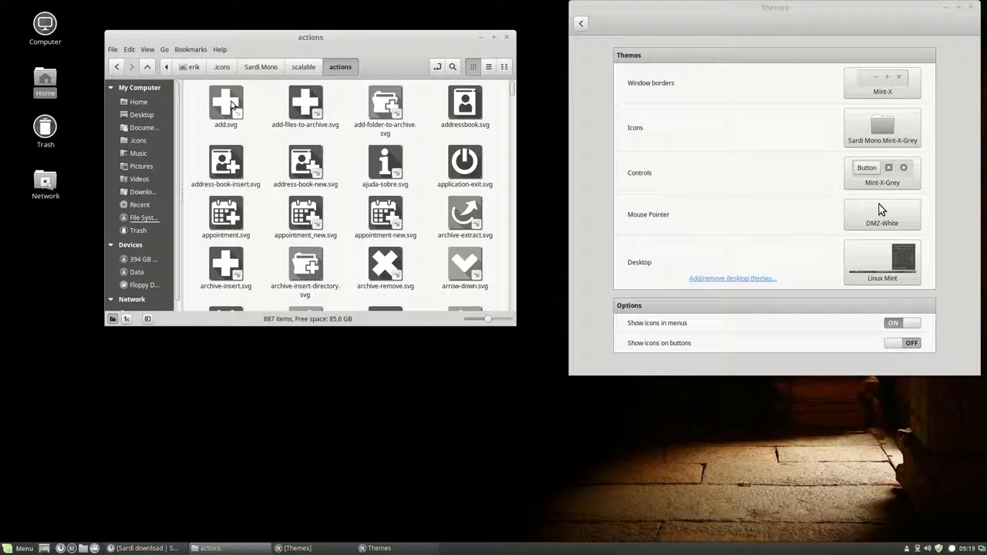
{"action": "scroll", "scroll_direction": "down", "scroll_amount": 3}
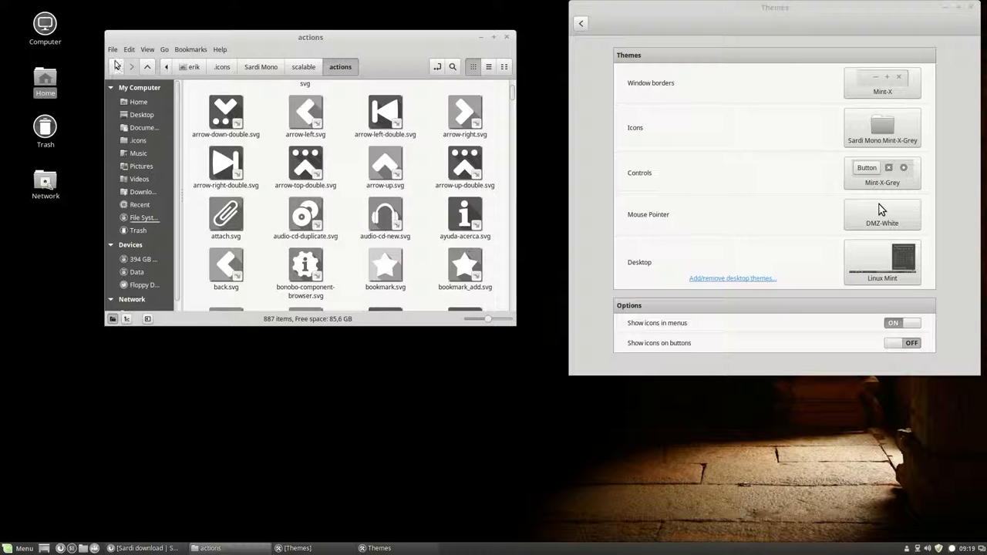
{"action": "left_click", "coordinate": [219, 50]}
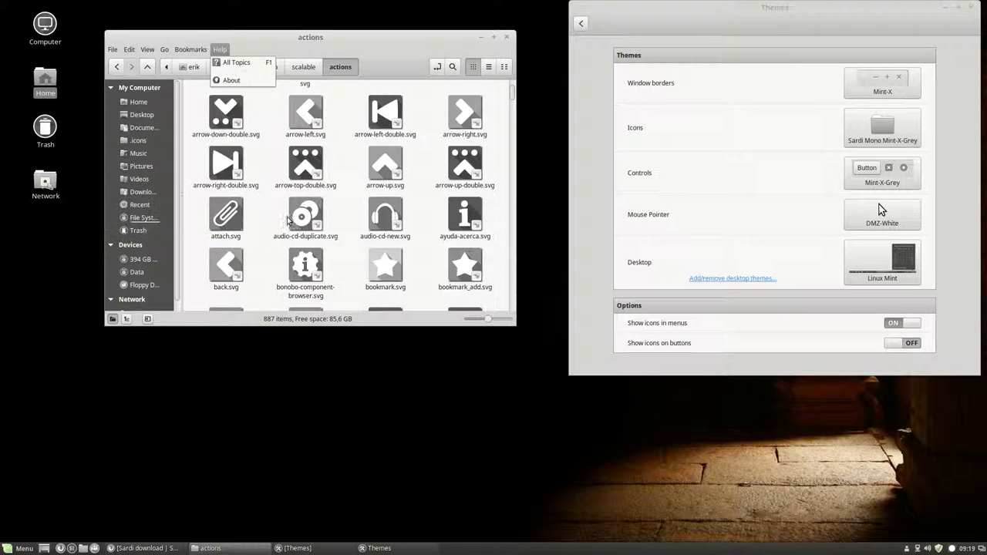
{"action": "scroll", "scroll_direction": "down", "scroll_amount": 3}
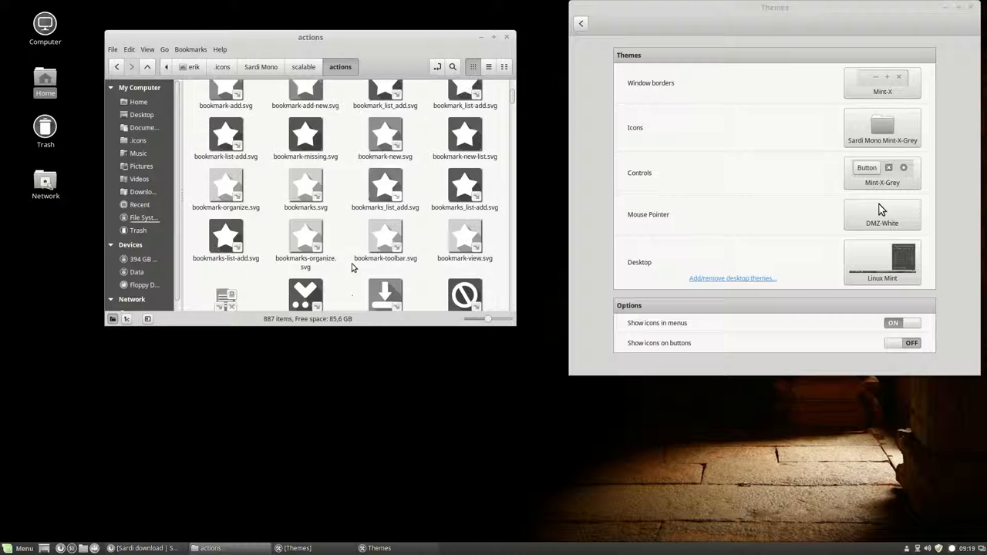
{"action": "scroll", "scroll_direction": "down", "scroll_amount": 3}
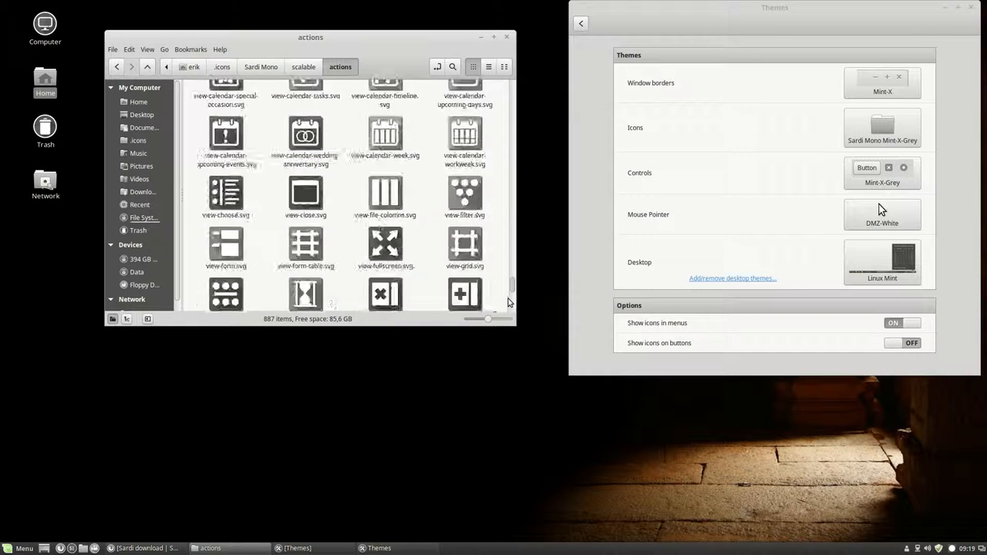
{"action": "scroll", "scroll_direction": "up", "scroll_amount": 3}
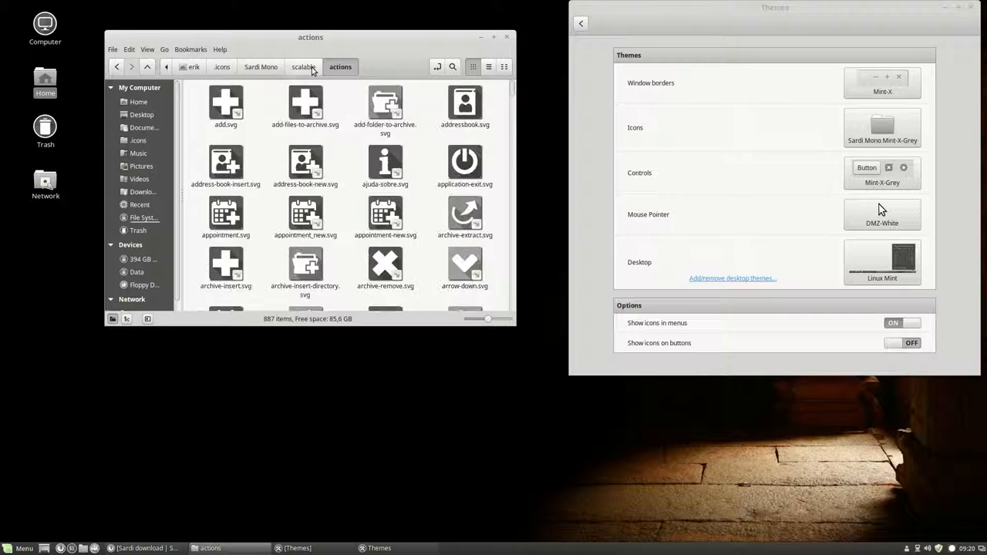
{"action": "left_click", "coordinate": [303, 66]}
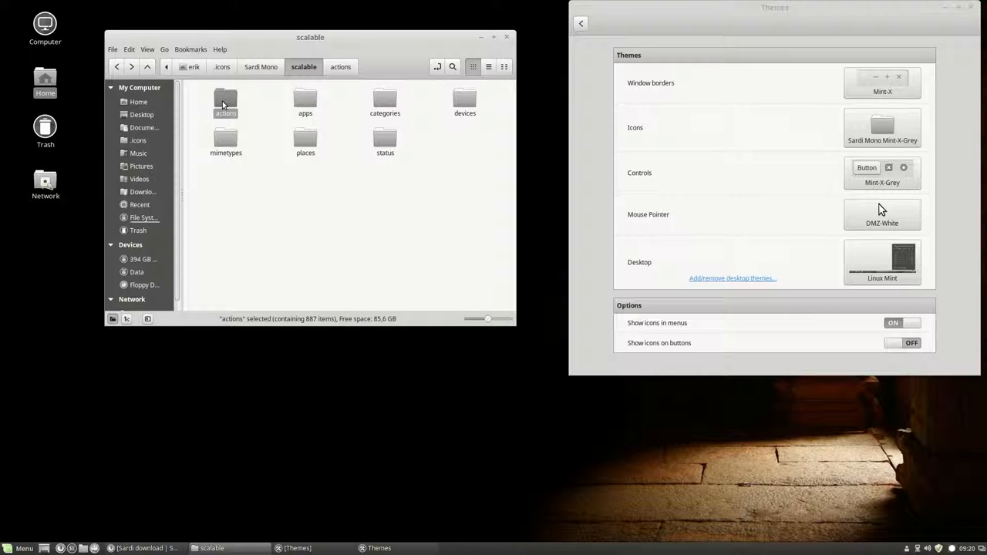
- Rename Sardi Mono's scalable actions folder to actionssss
{"action": "double_click", "coordinate": [226, 113]}
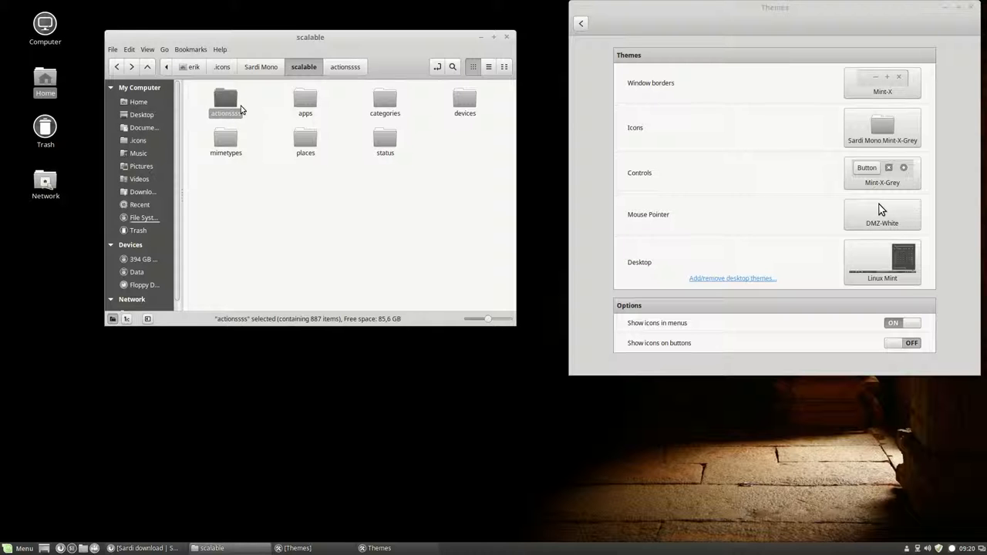
{"action": "left_click", "coordinate": [347, 232]}
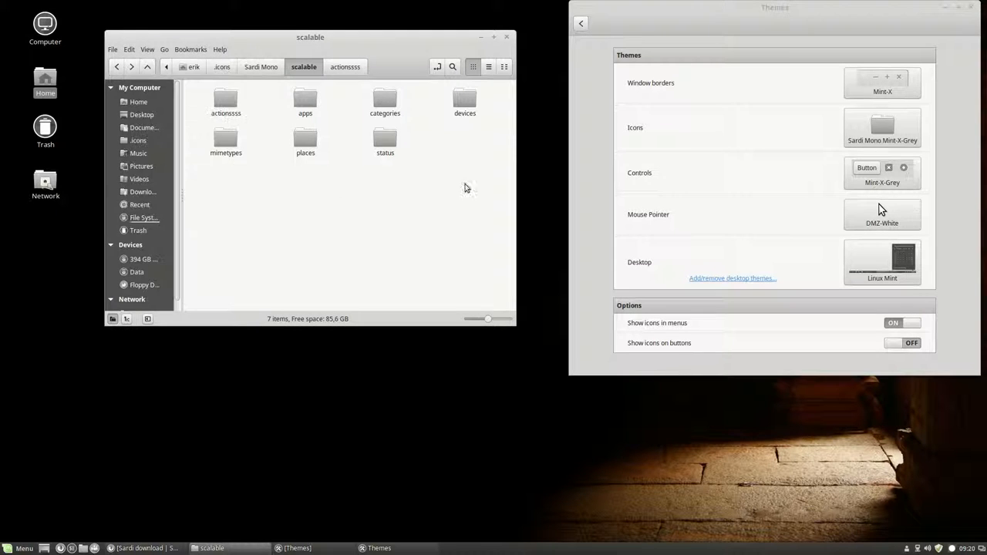
{"action": "left_click", "coordinate": [882, 128]}
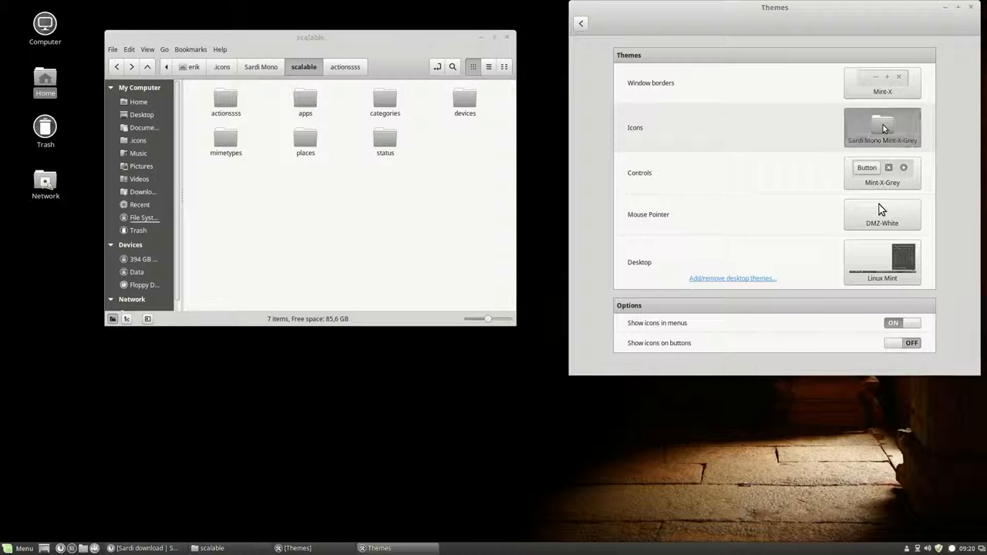
- Switch the icon theme to Mint-X-Aqua and back to Sardi Mono Mint-X-Grey, checking Nemo's menu icons
{"action": "left_click", "coordinate": [882, 127]}
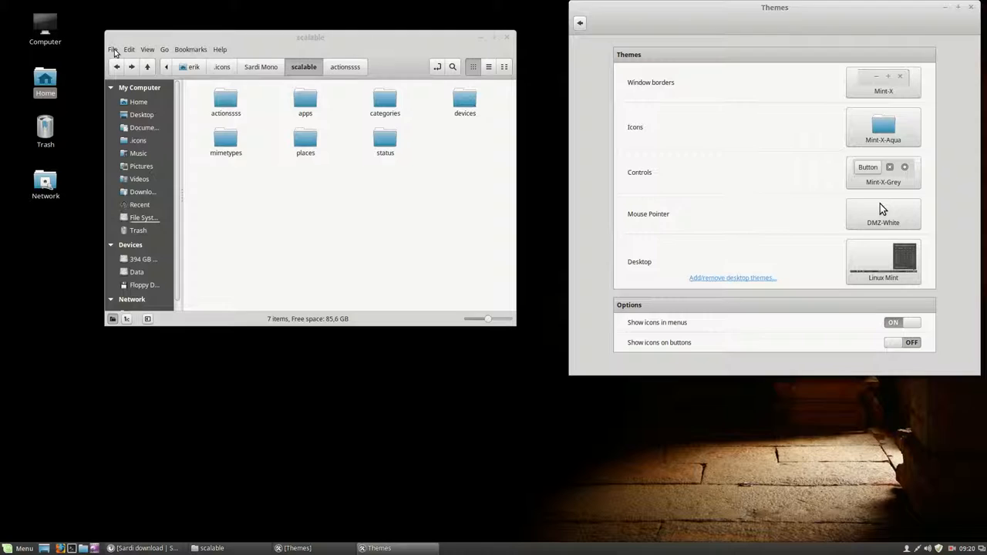
{"action": "left_click", "coordinate": [220, 49]}
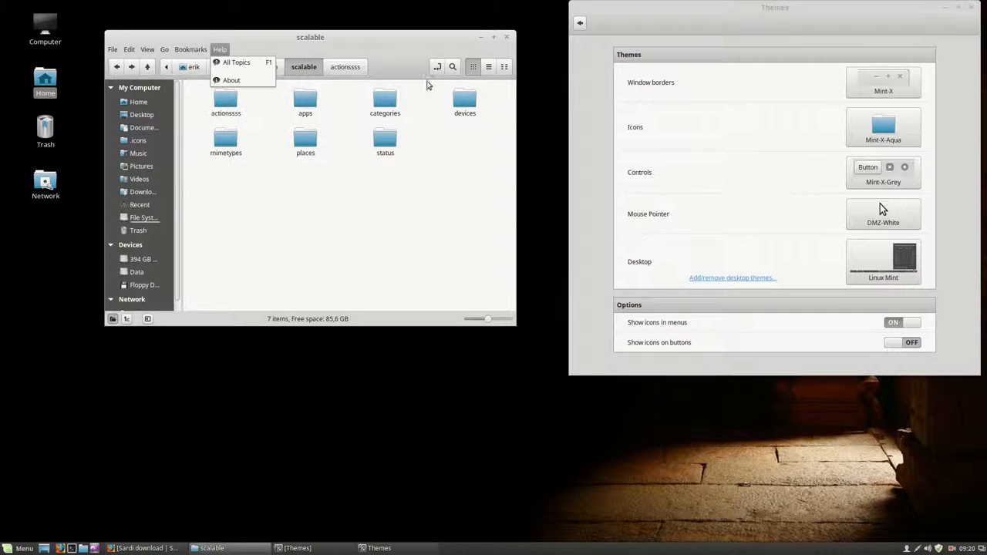
{"action": "left_click", "coordinate": [882, 127]}
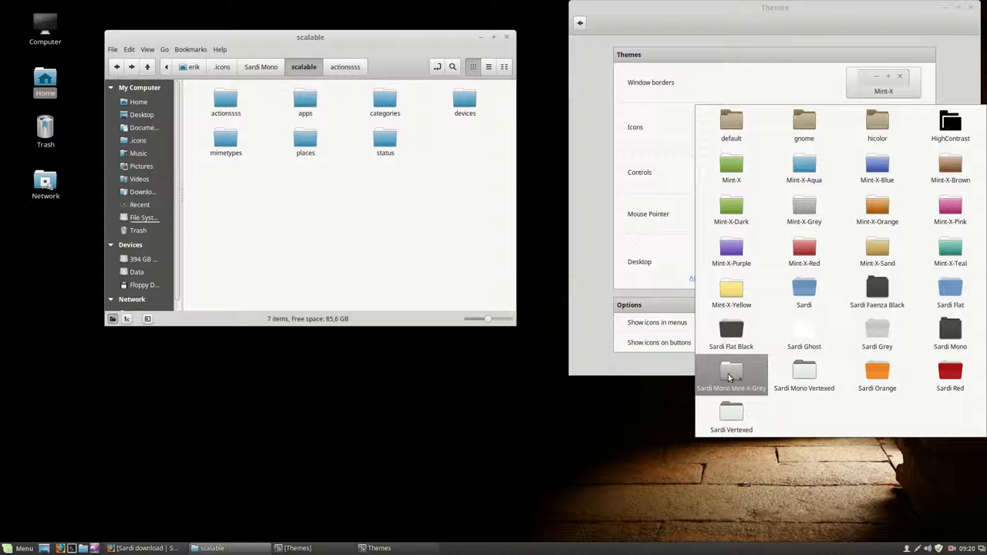
{"action": "left_click", "coordinate": [730, 374]}
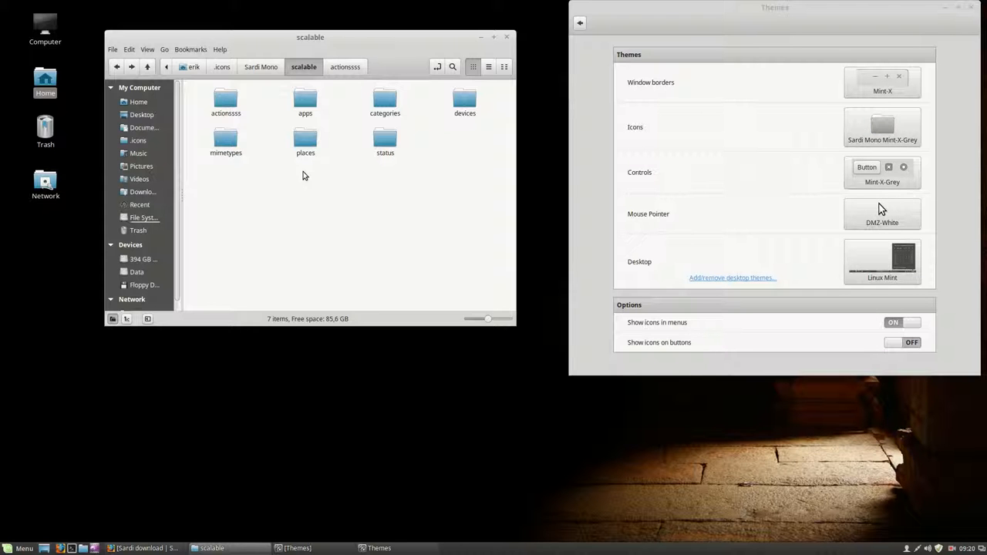
{"action": "left_click", "coordinate": [112, 50]}
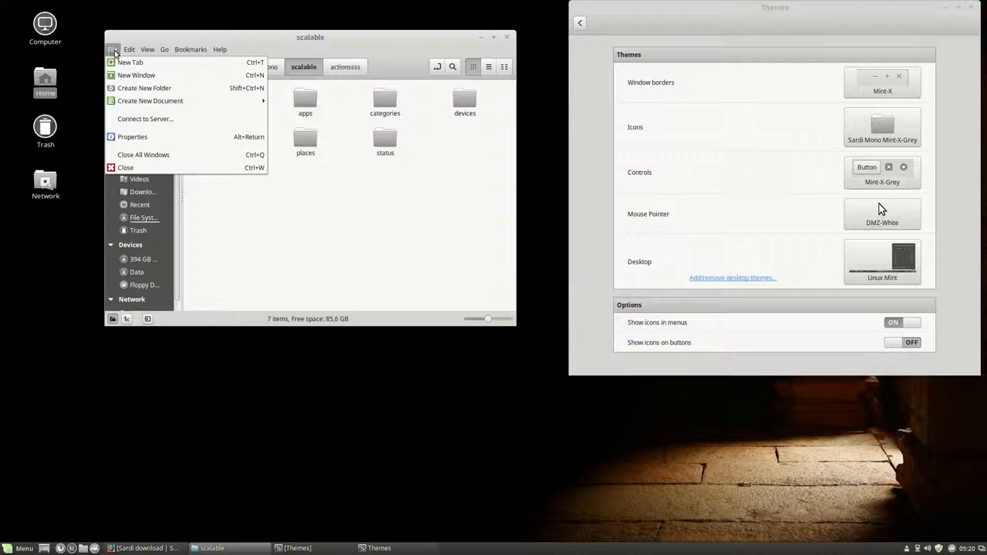
{"action": "mouse_move", "coordinate": [143, 155]}
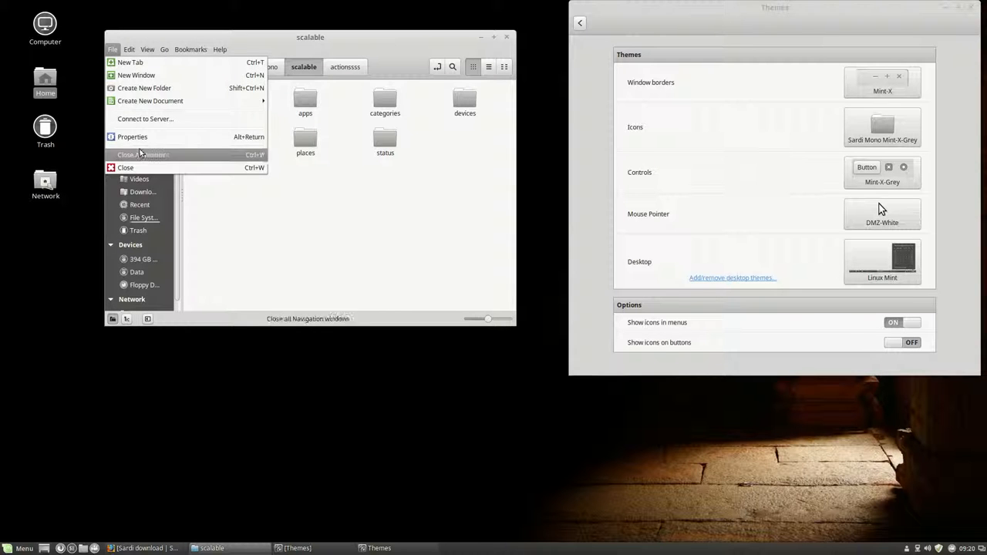
- Check Nemo's Bookmarks menu icons, then open Sardi Mono Mint-X-Grey's index.theme from .icons
{"action": "left_click", "coordinate": [191, 49]}
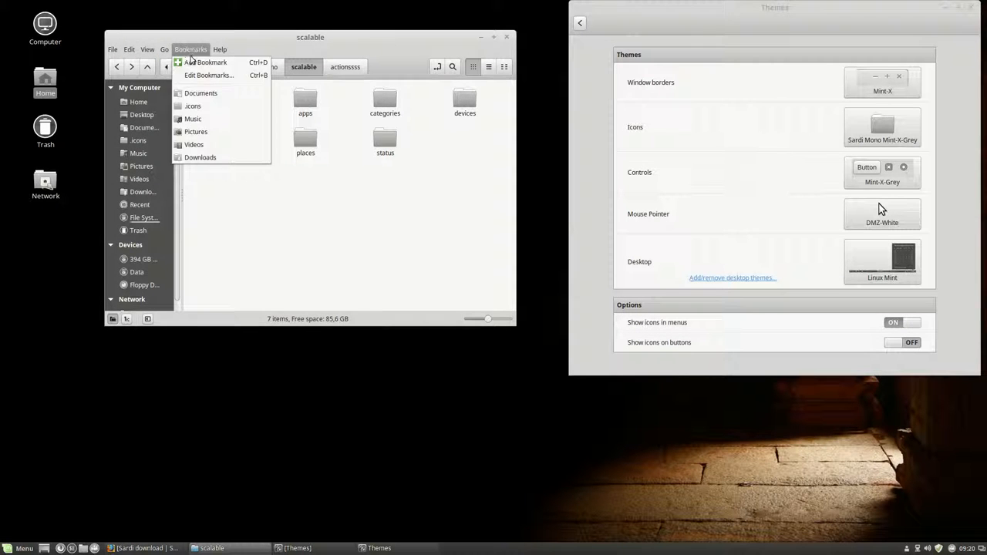
{"action": "left_click", "coordinate": [313, 216]}
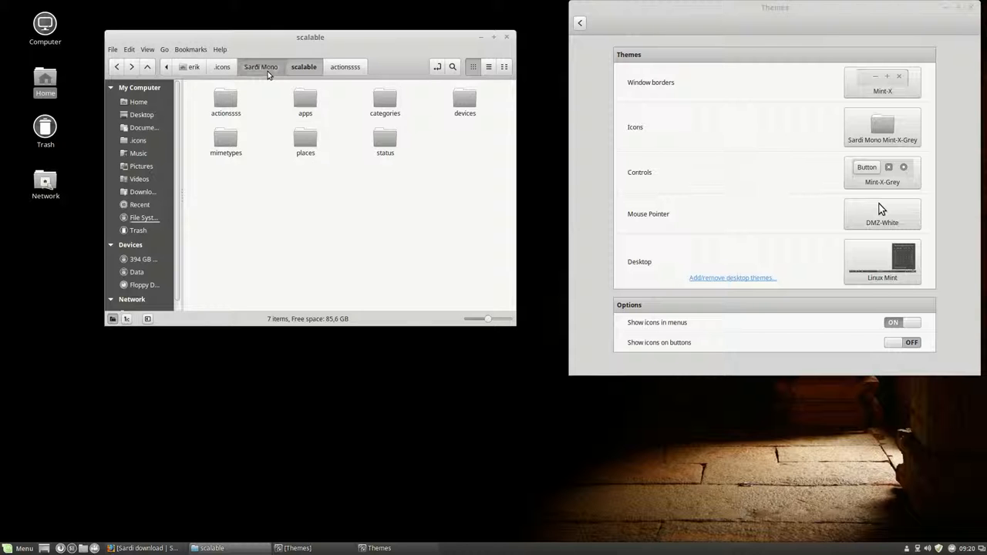
{"action": "left_click", "coordinate": [260, 66]}
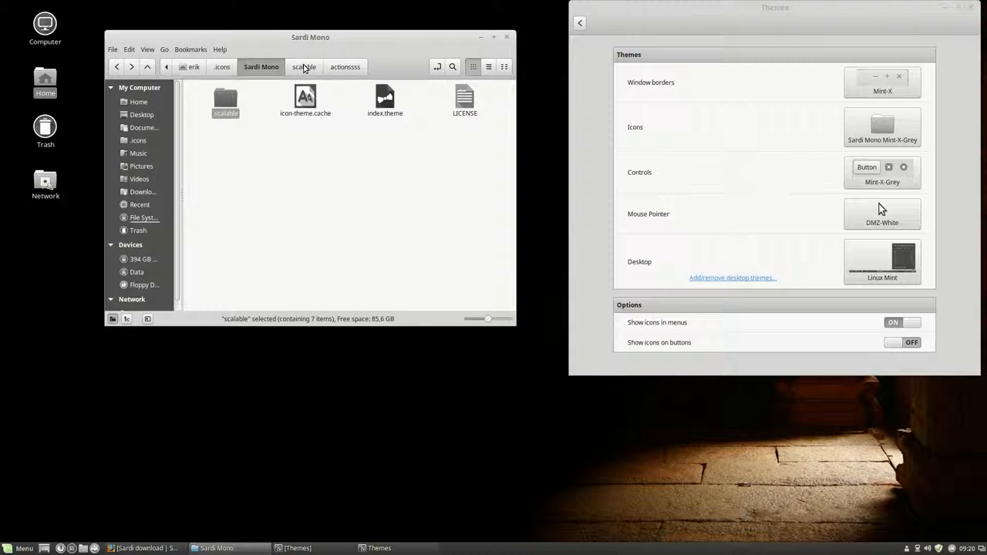
{"action": "left_click", "coordinate": [222, 66]}
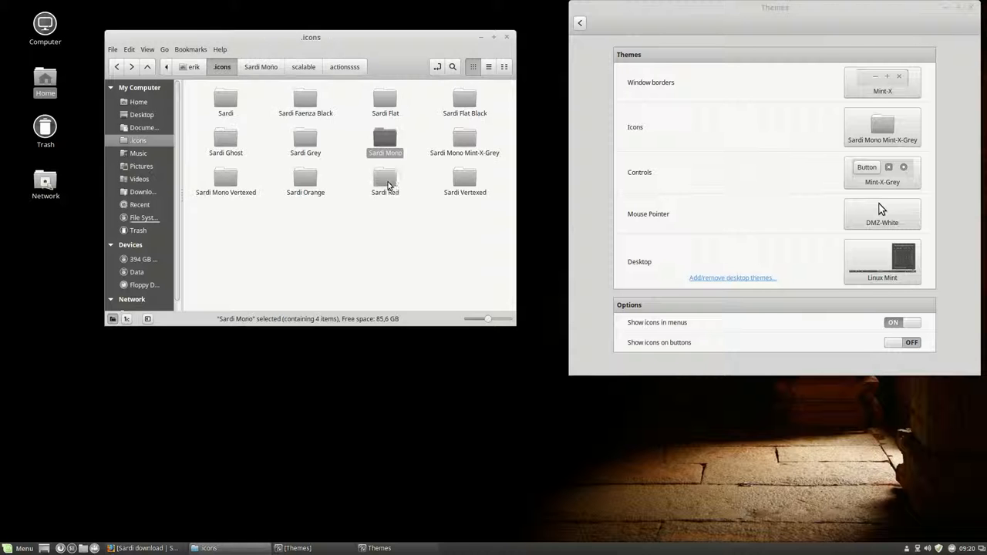
{"action": "double_click", "coordinate": [465, 138]}
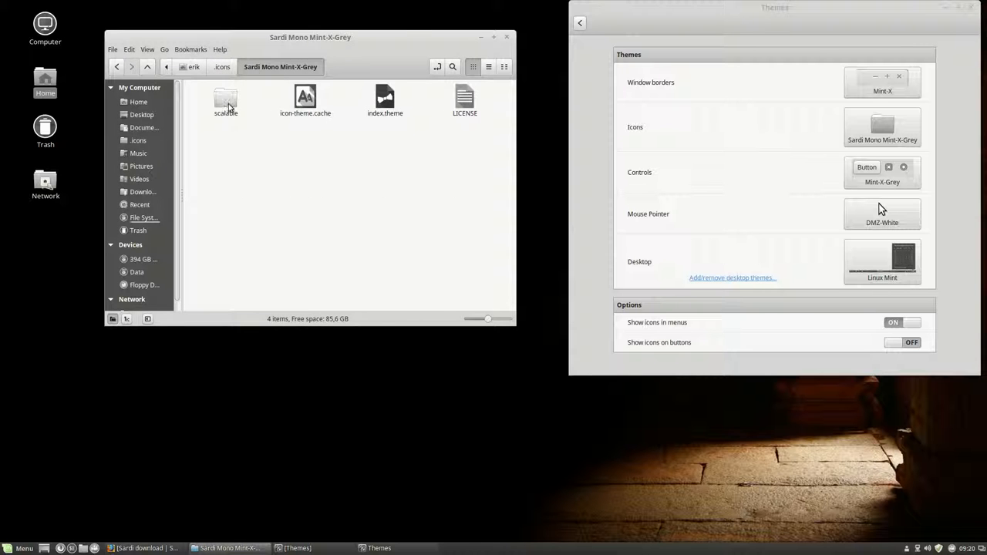
{"action": "double_click", "coordinate": [225, 100]}
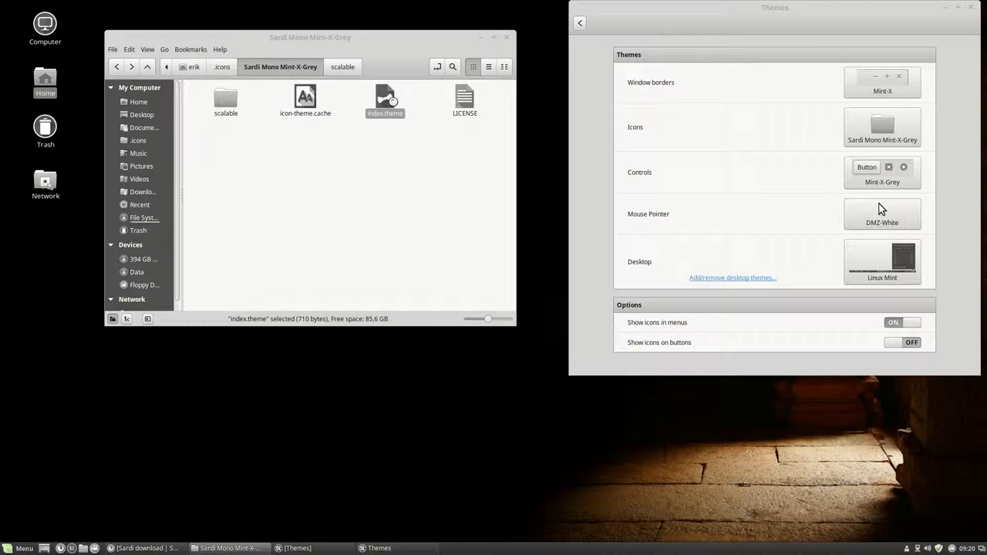
{"action": "double_click", "coordinate": [384, 97]}
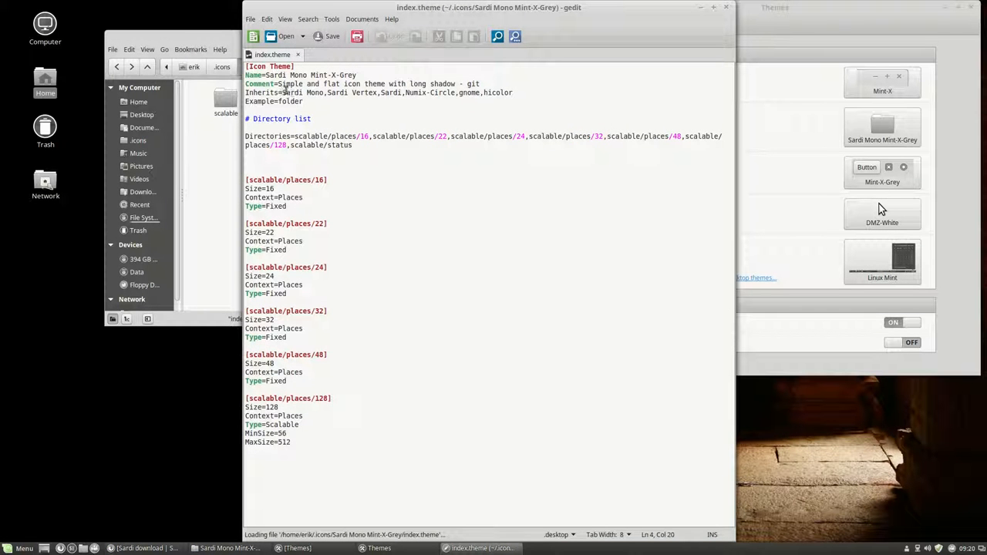
- Highlight Sardi Mono and the other names in the Inherits= line, then close gedit unsaved
{"action": "double_click", "coordinate": [297, 92]}
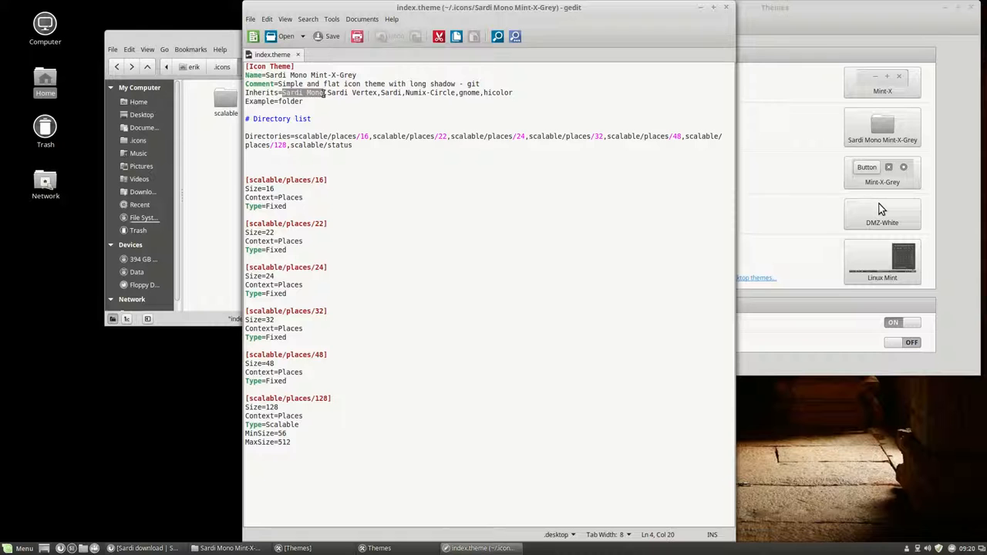
{"action": "double_click", "coordinate": [351, 92]}
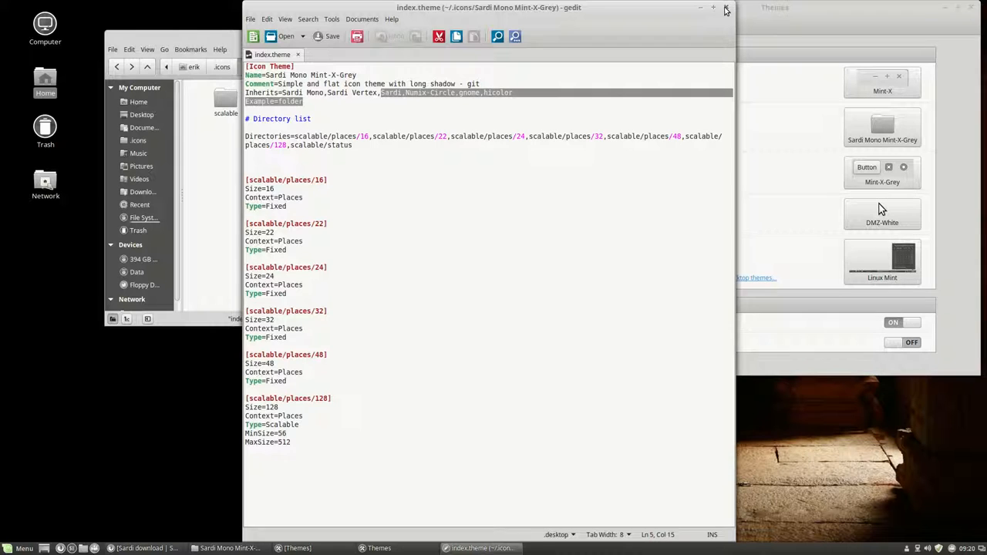
{"action": "left_click", "coordinate": [724, 8]}
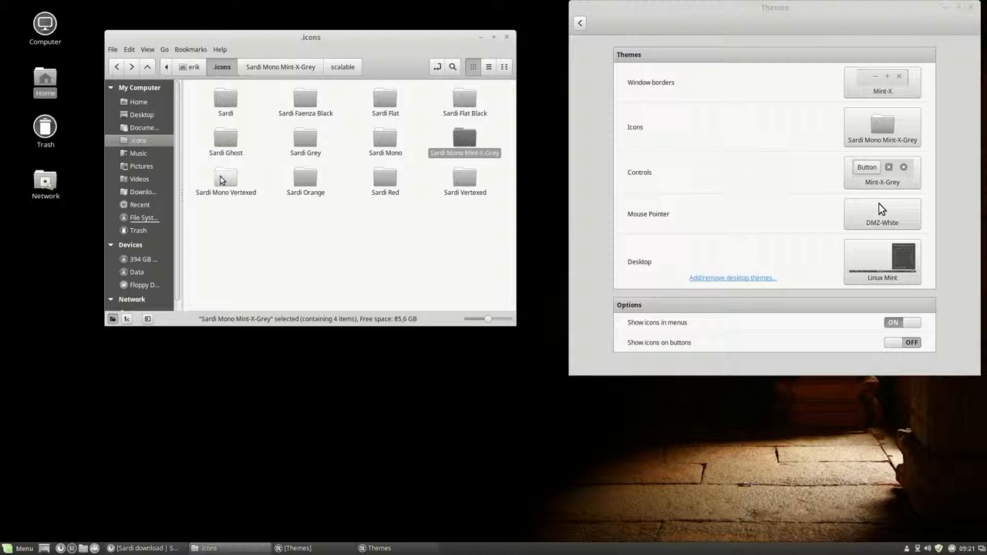
{"action": "mouse_move", "coordinate": [465, 179]}
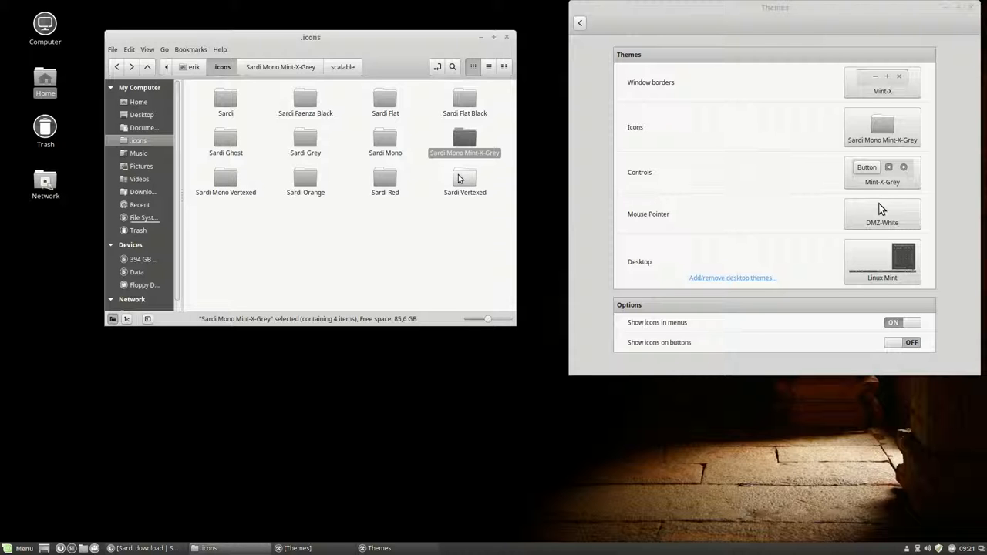
- Rename the Sardi theme's scalable actions folder to actionssss
{"action": "left_click", "coordinate": [464, 181]}
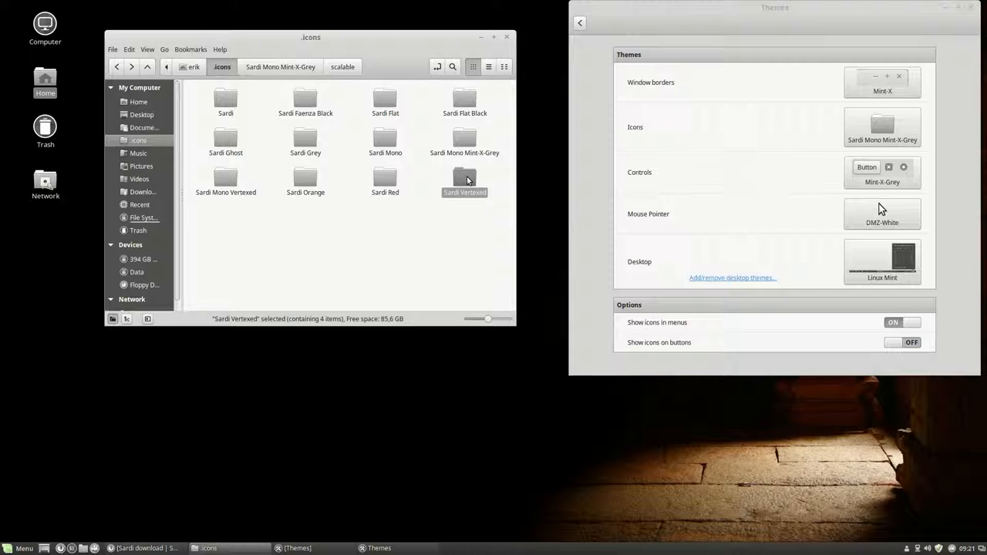
{"action": "mouse_move", "coordinate": [422, 189]}
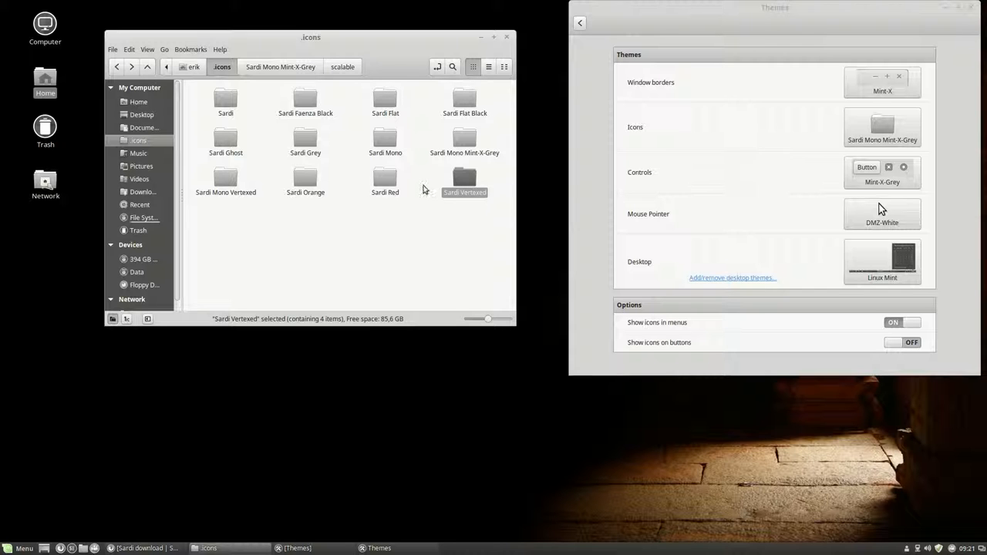
{"action": "left_click", "coordinate": [225, 177]}
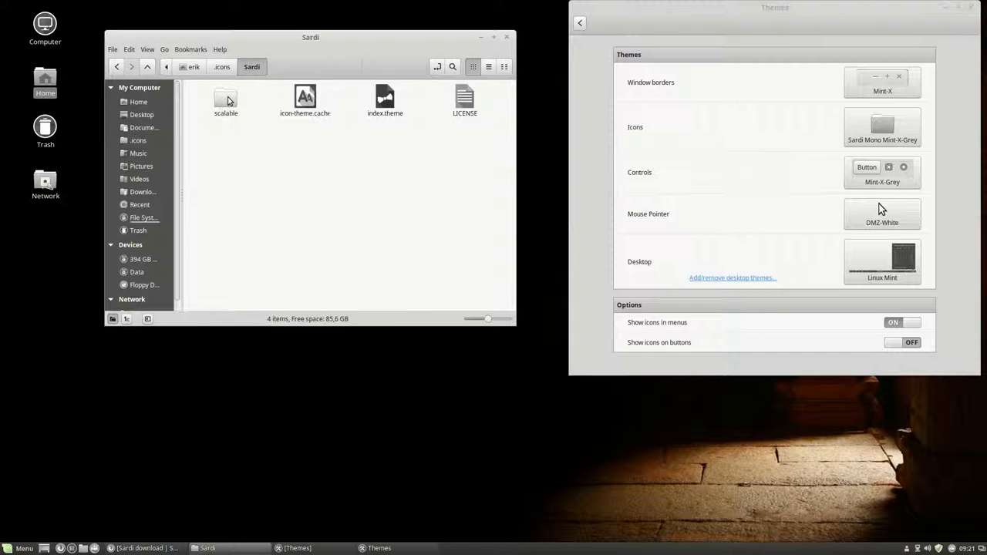
{"action": "double_click", "coordinate": [225, 98]}
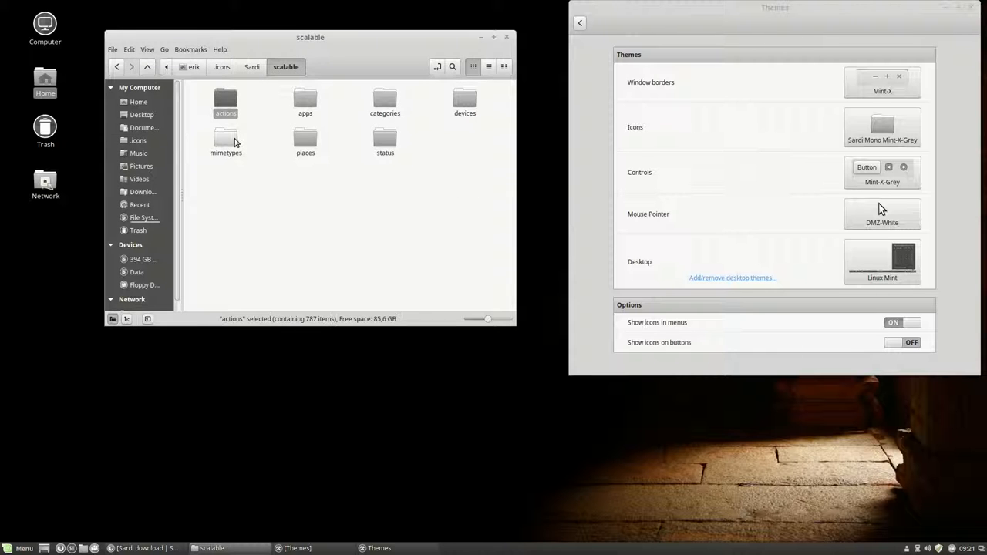
{"action": "left_click", "coordinate": [226, 100]}
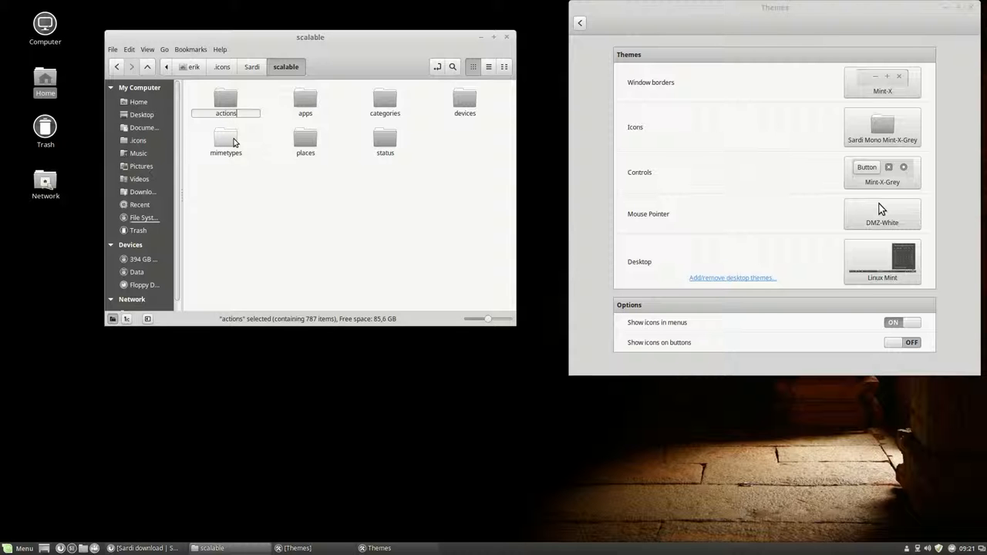
{"action": "type", "text": "ssss"}
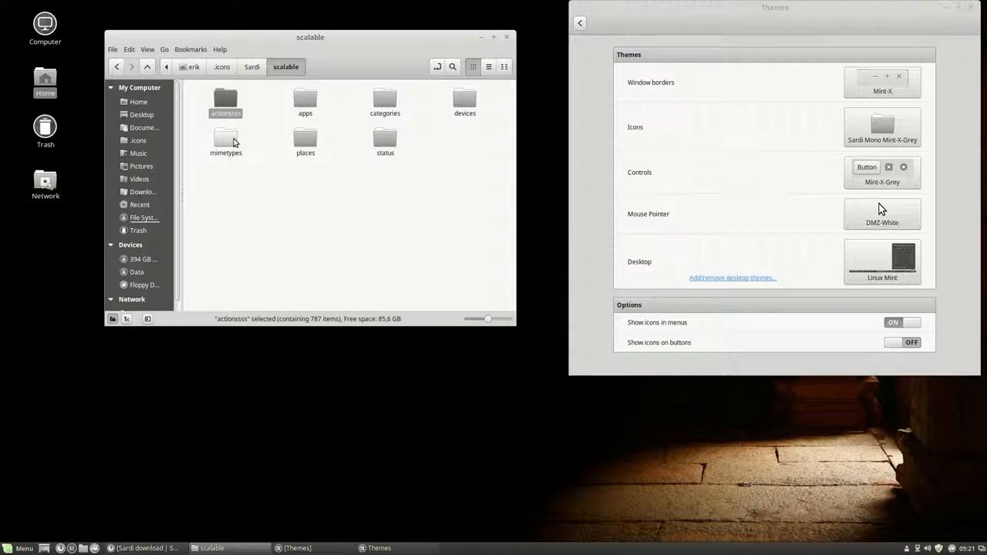
{"action": "left_click", "coordinate": [882, 127]}
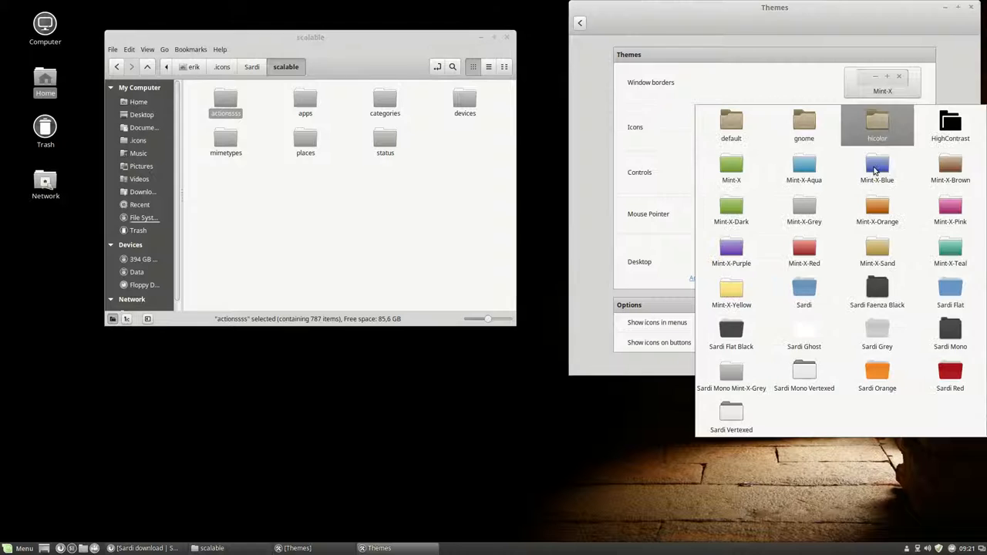
- Switch the icons to Mint-X-Blue and back to Sardi Mono Mint-X-Grey, then check Nemo's File menu
{"action": "left_click", "coordinate": [876, 168]}
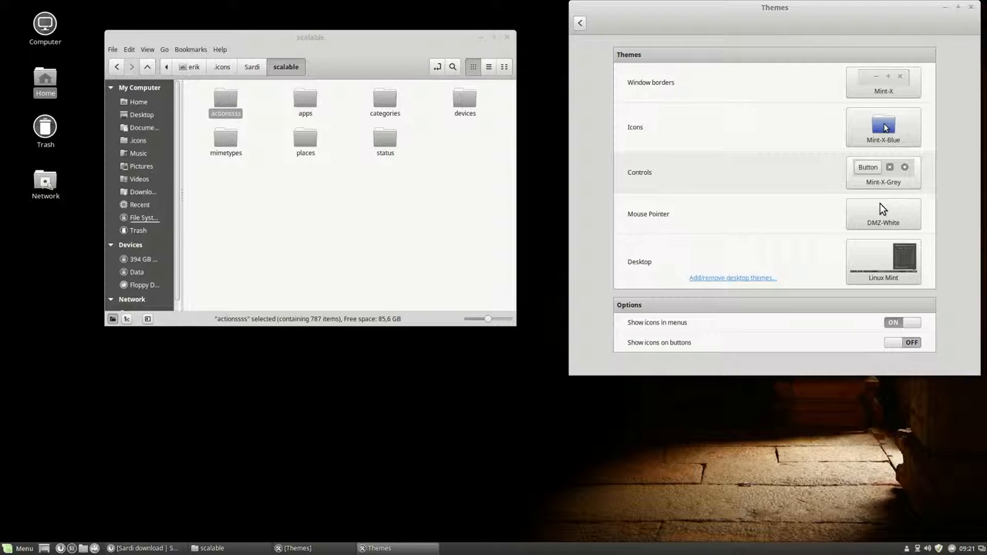
{"action": "left_click", "coordinate": [883, 127]}
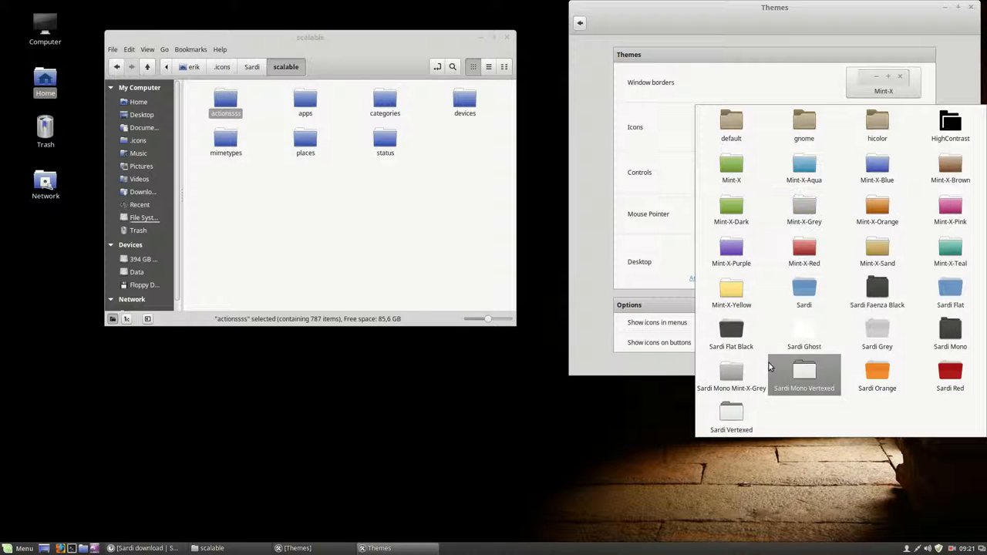
{"action": "left_click", "coordinate": [731, 376]}
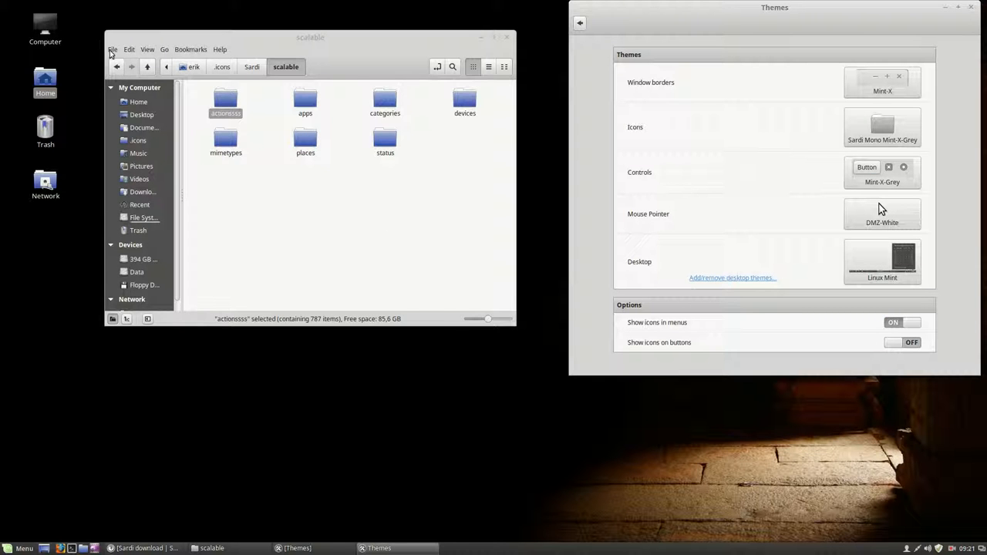
{"action": "left_click", "coordinate": [112, 50]}
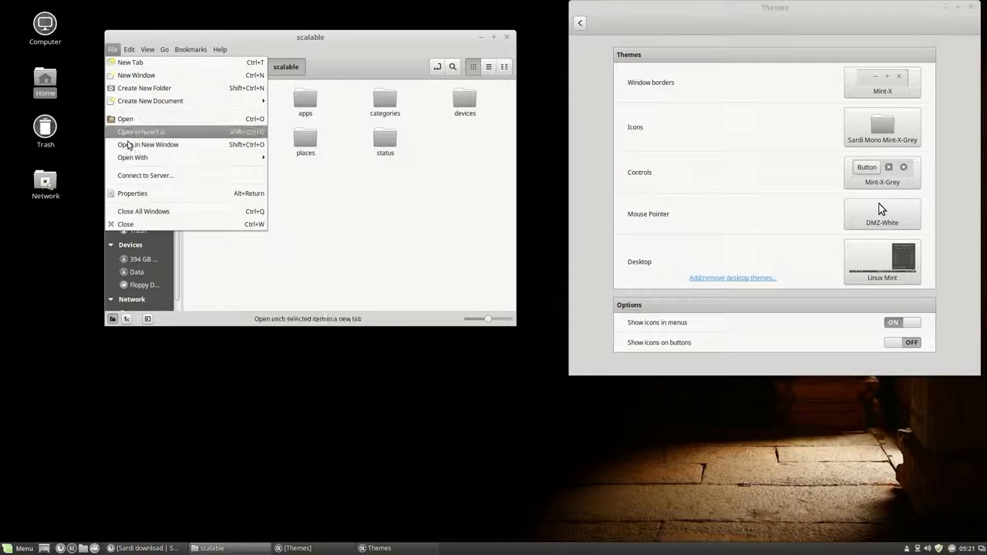
{"action": "left_click", "coordinate": [129, 49]}
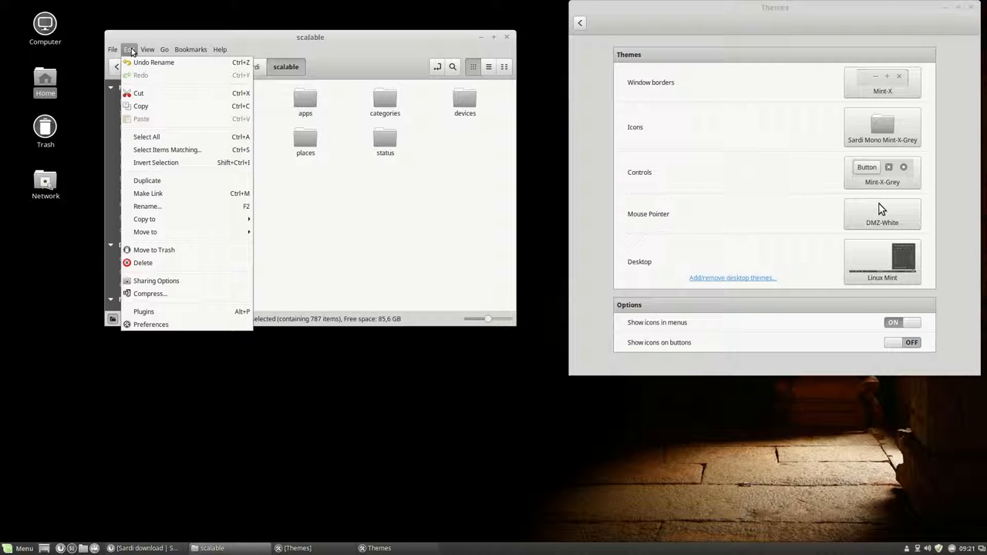
{"action": "left_click", "coordinate": [164, 49]}
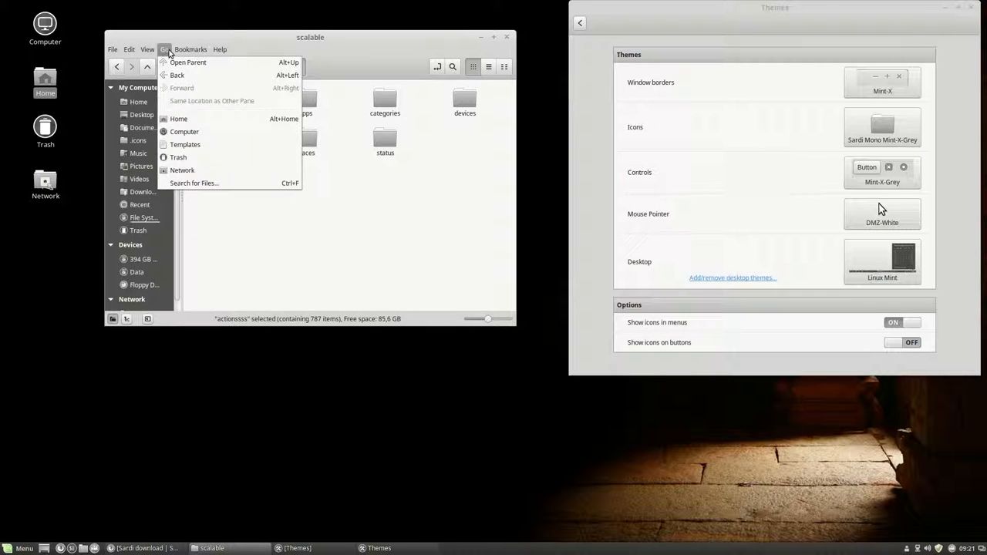
{"action": "left_click", "coordinate": [219, 49]}
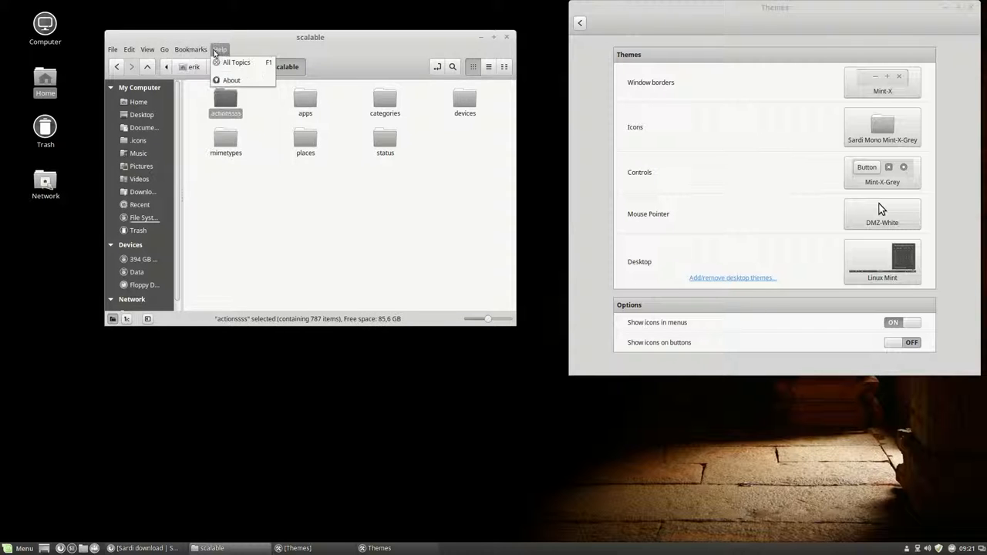
{"action": "left_click", "coordinate": [164, 50]}
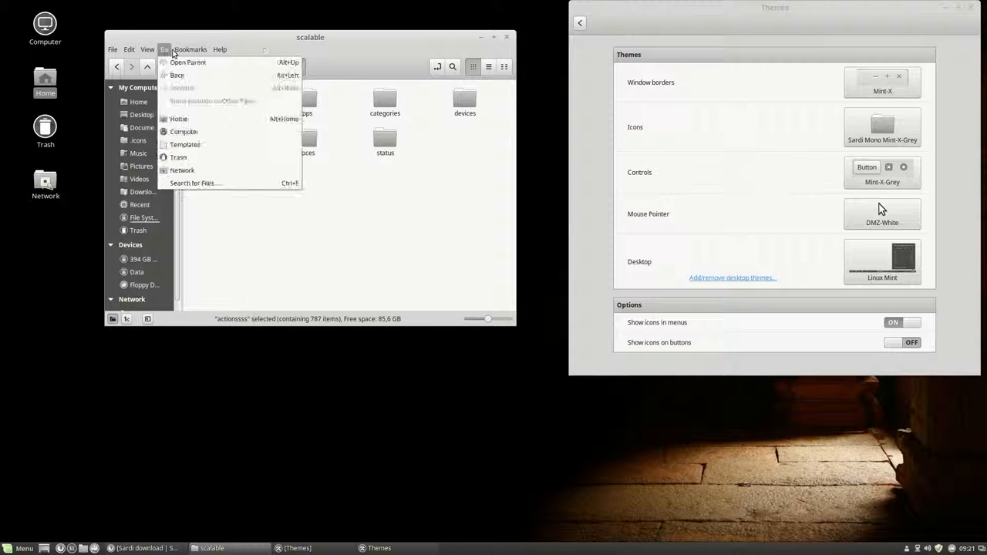
{"action": "left_click", "coordinate": [220, 49]}
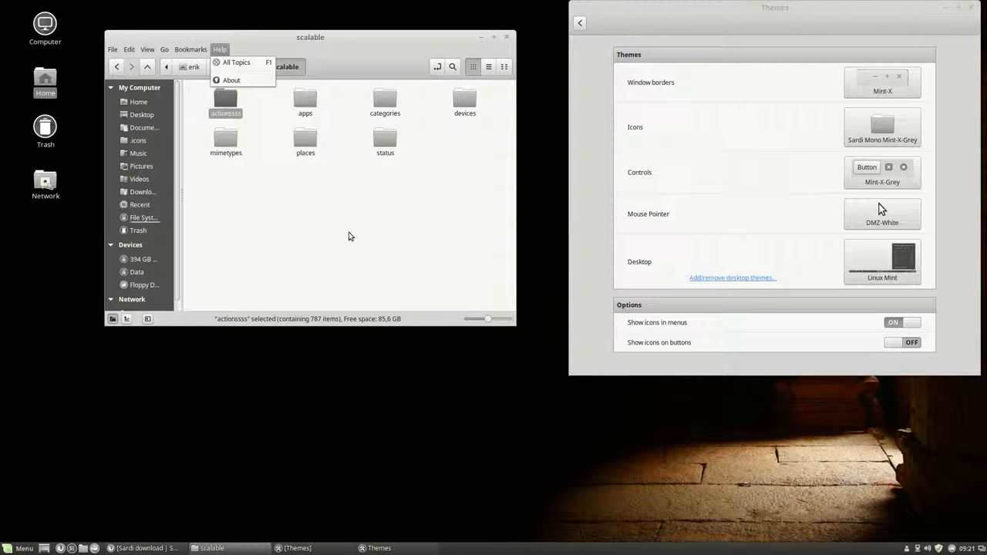
{"action": "left_click", "coordinate": [349, 236]}
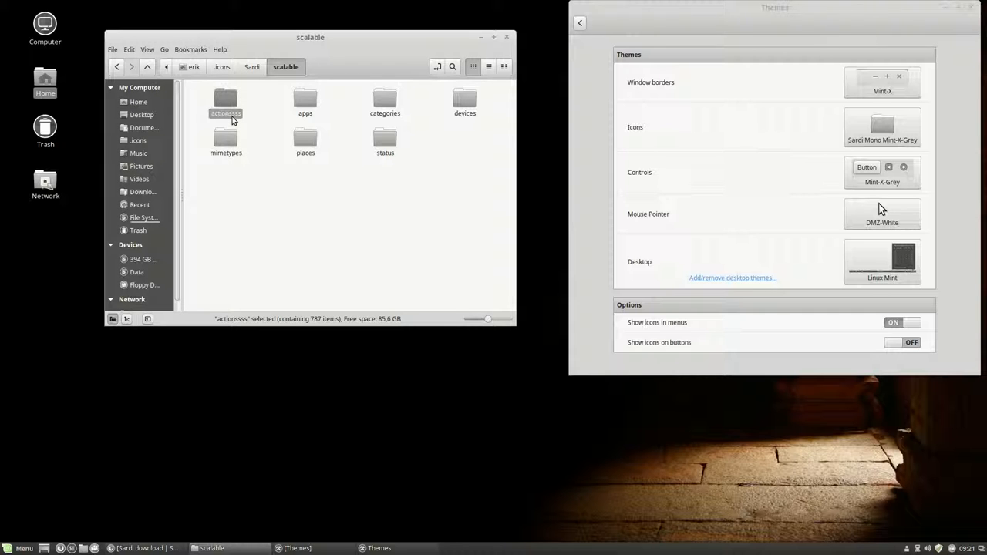
{"action": "mouse_move", "coordinate": [114, 56]}
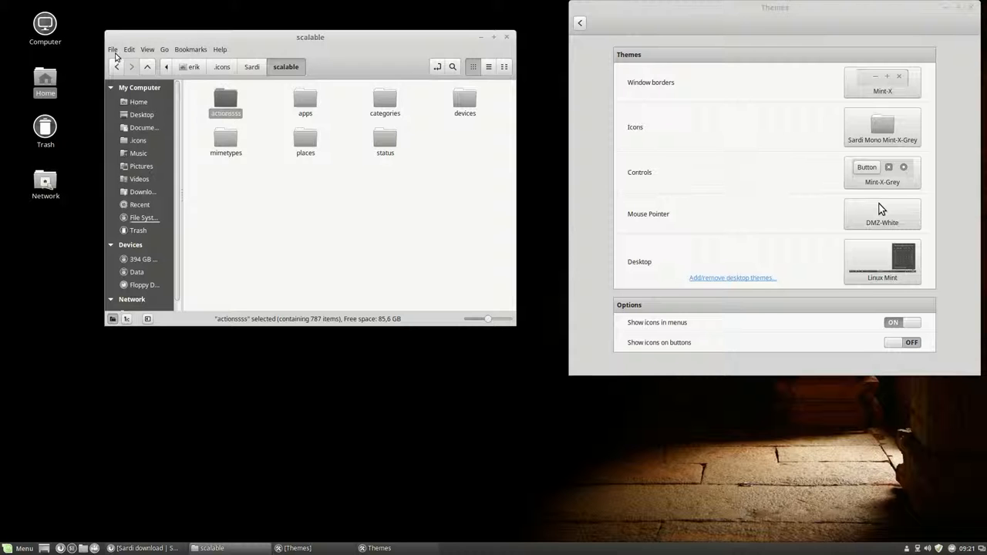
- Navigate from Sardi's scalable folder up to .icons and open Sardi Mono Mint-X-Grey's index.theme
{"action": "left_click", "coordinate": [112, 50]}
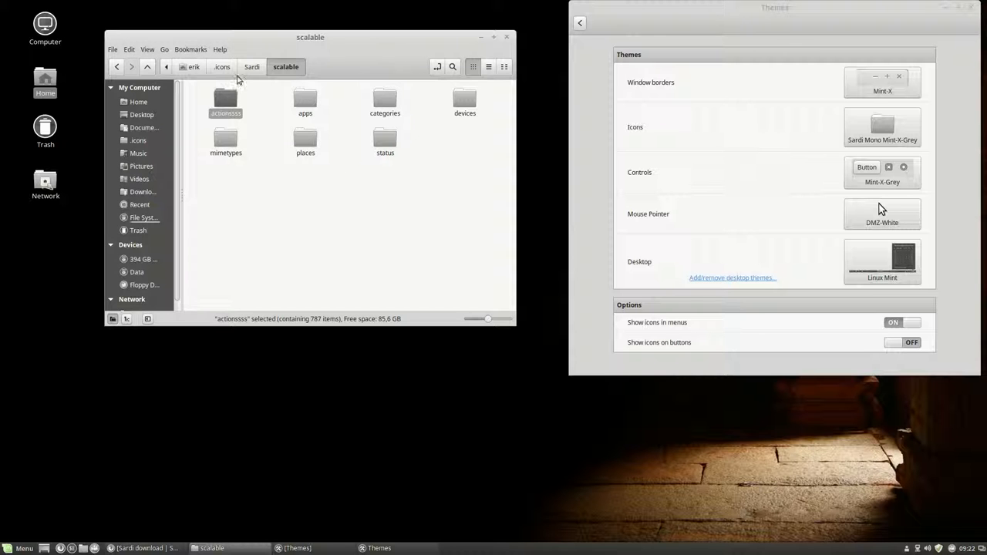
{"action": "left_click", "coordinate": [251, 66]}
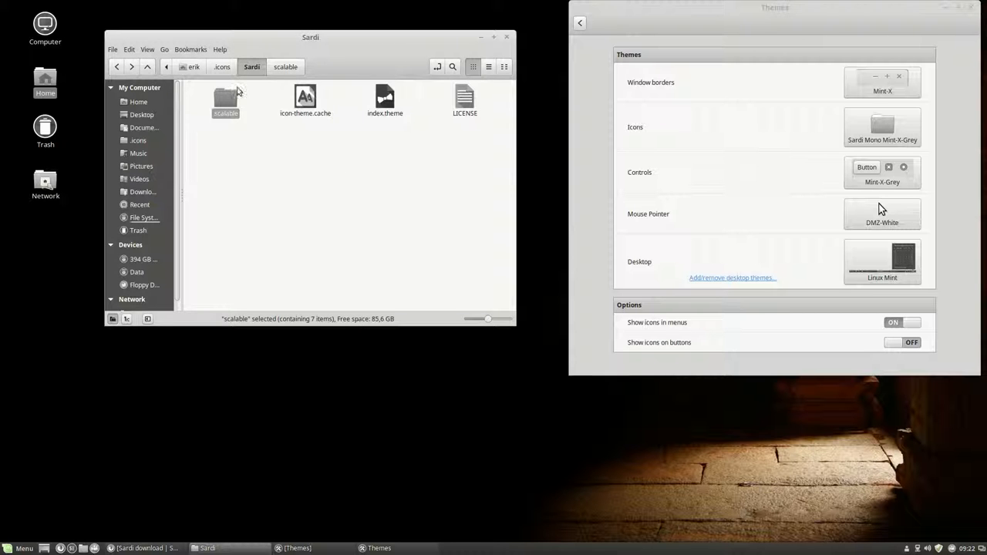
{"action": "left_click", "coordinate": [222, 66]}
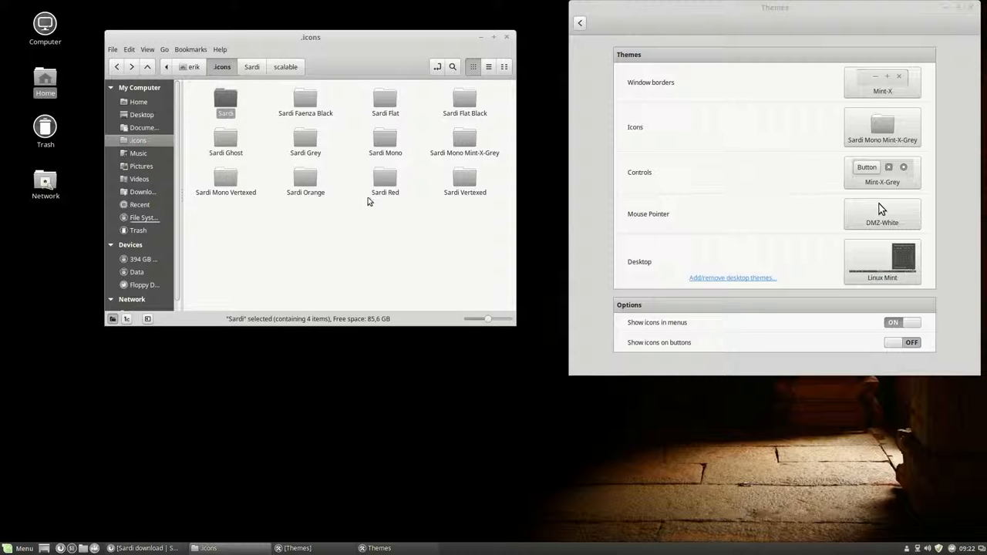
{"action": "double_click", "coordinate": [464, 139]}
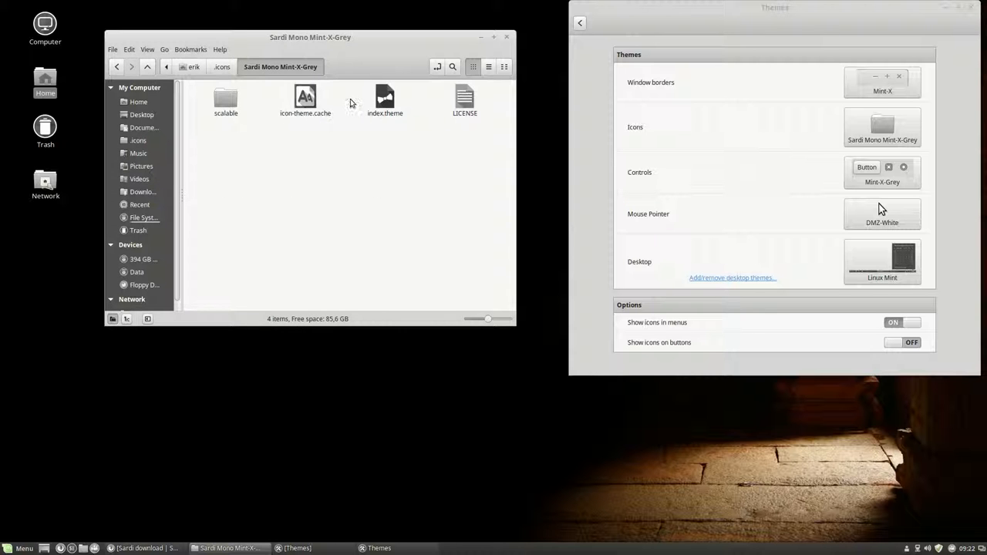
{"action": "double_click", "coordinate": [385, 100]}
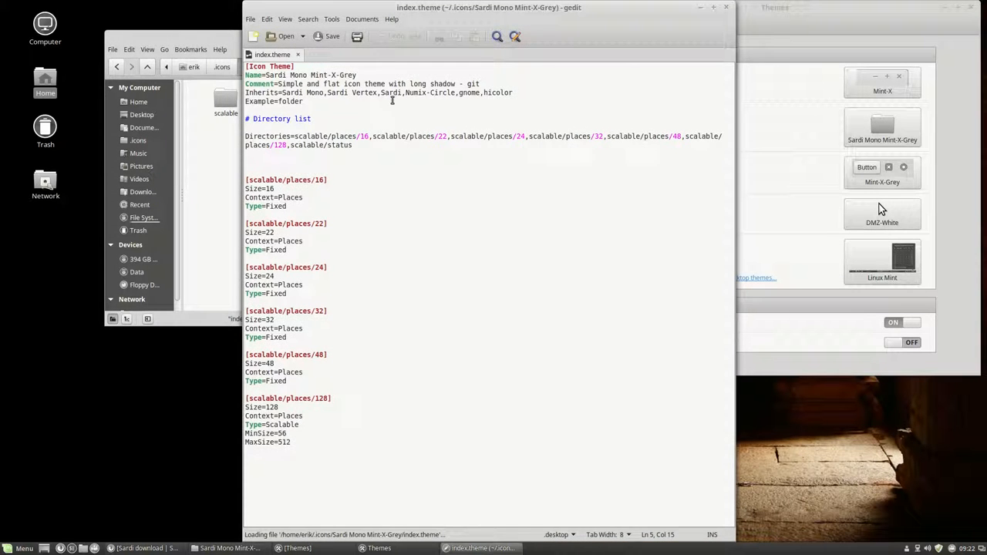
- Highlight the last inherited theme, hicolor, in index.theme's Inherits line
{"action": "double_click", "coordinate": [426, 93]}
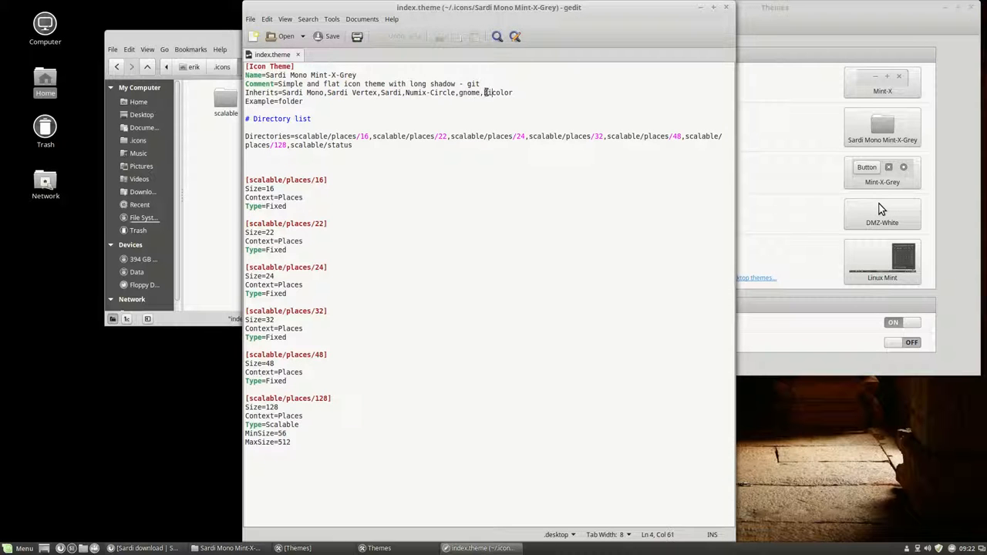
{"action": "double_click", "coordinate": [498, 92]}
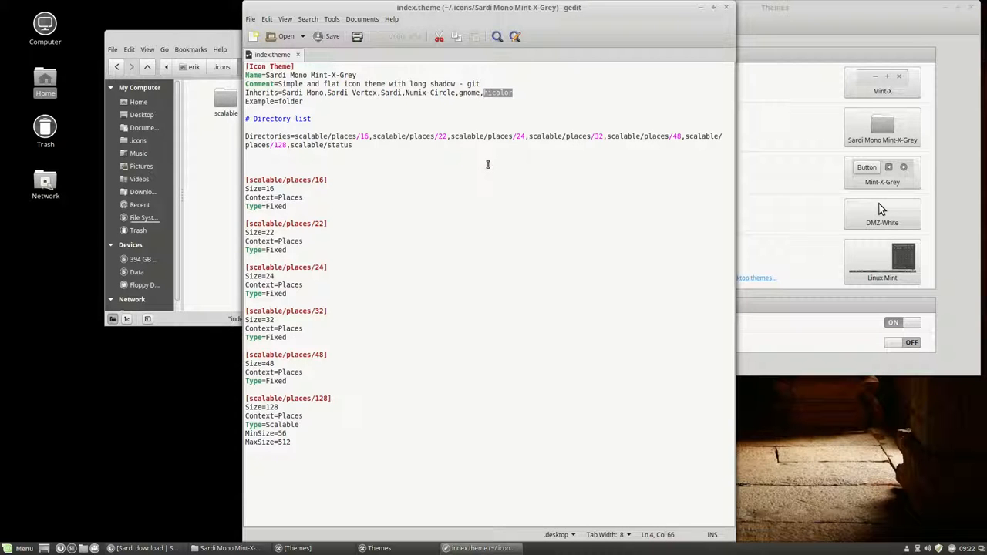
{"action": "mouse_move", "coordinate": [683, 37]}
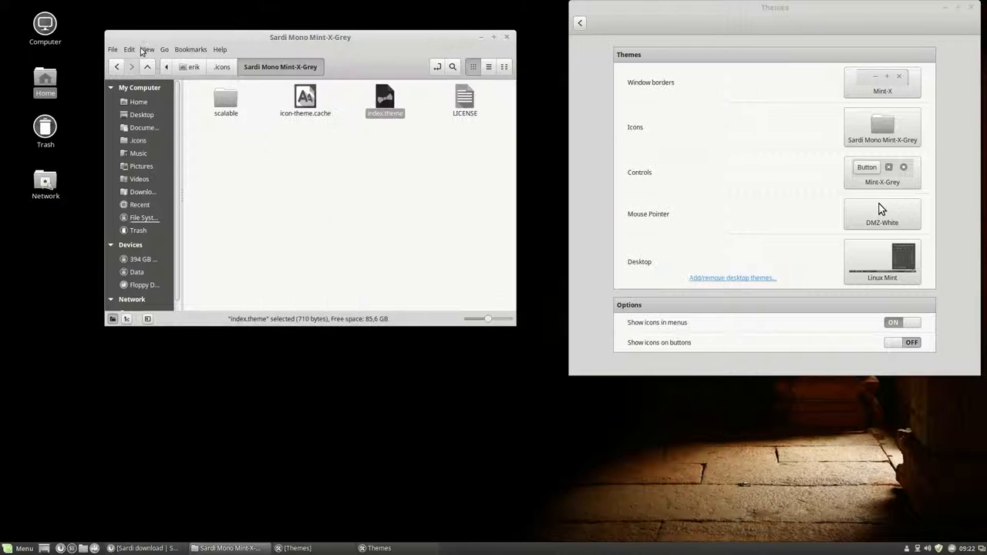
{"action": "left_click", "coordinate": [113, 49]}
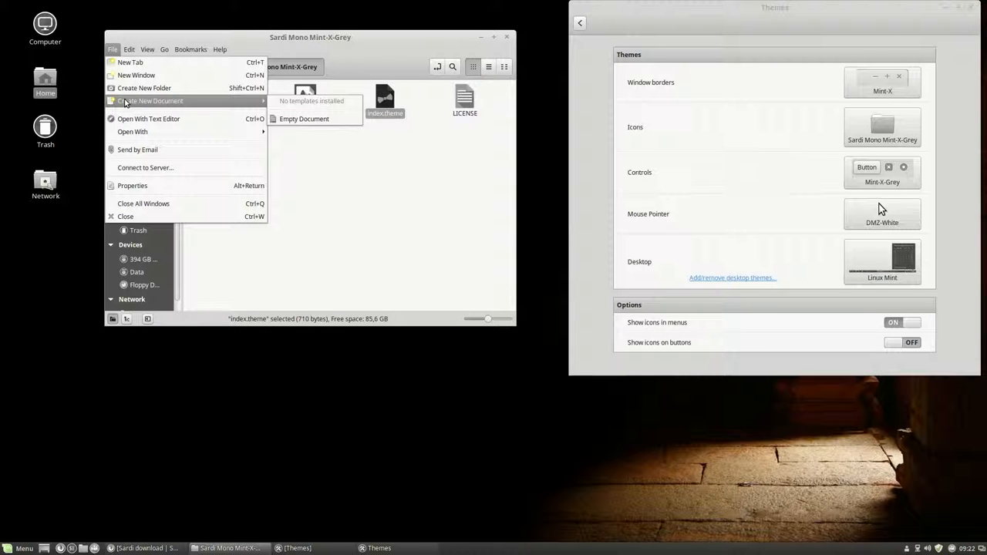
{"action": "left_click", "coordinate": [128, 50]}
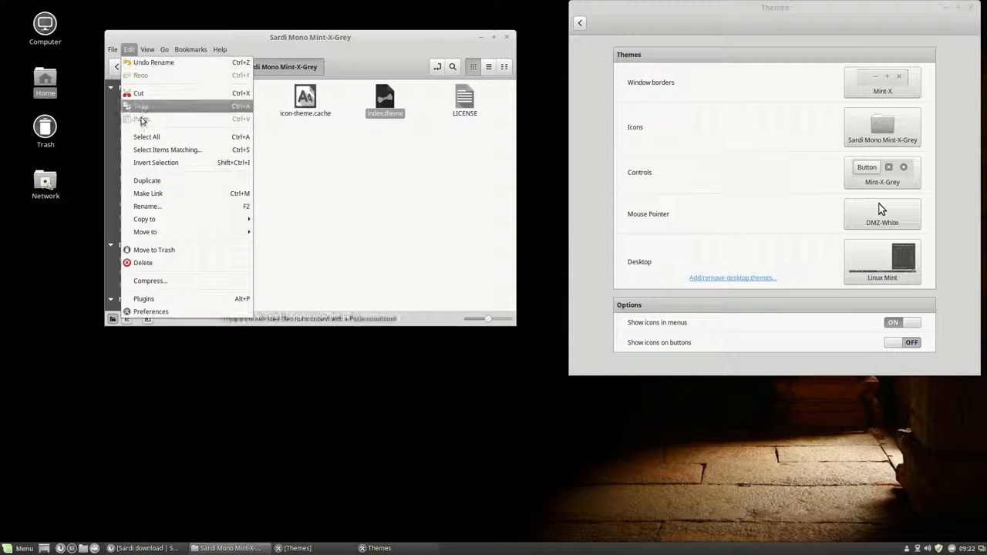
{"action": "mouse_move", "coordinate": [154, 250]}
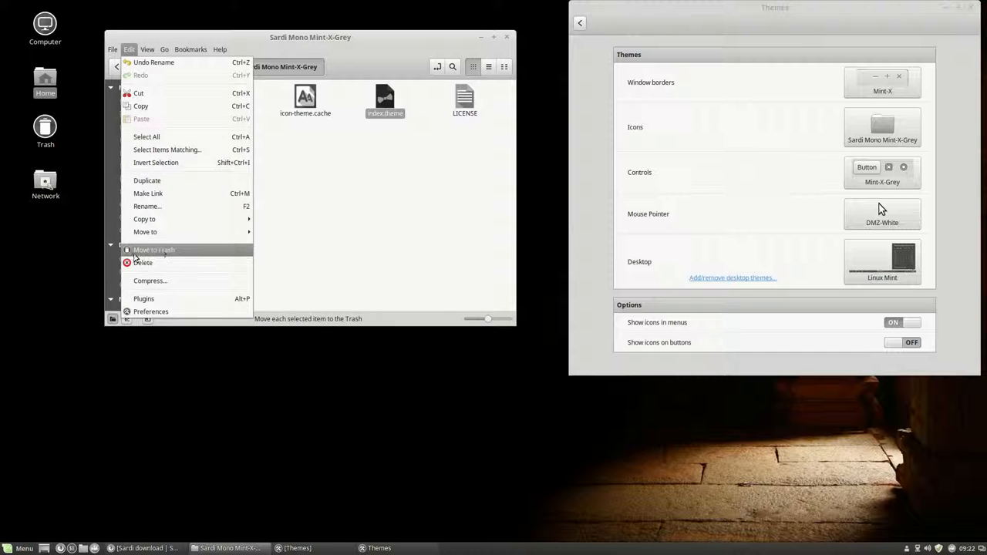
{"action": "mouse_move", "coordinate": [152, 249]}
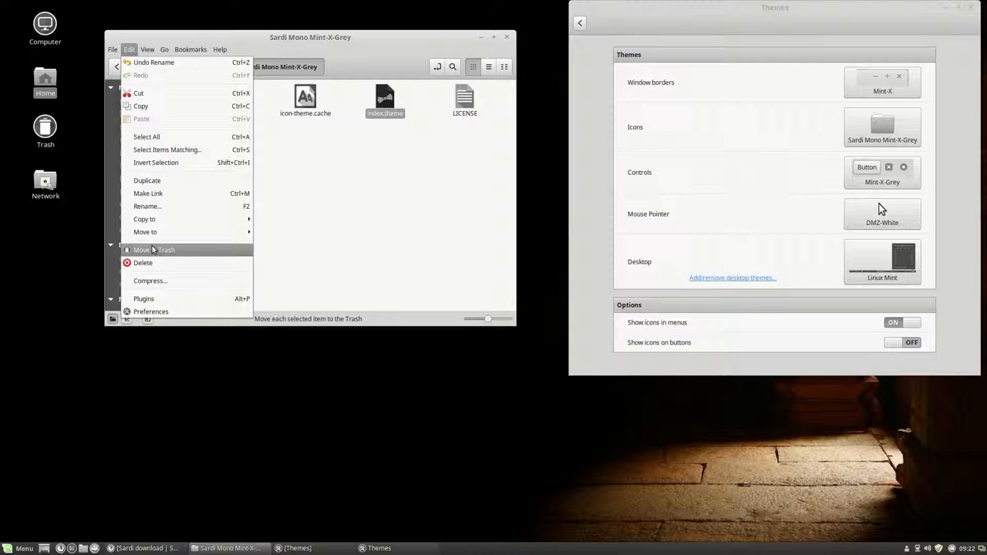